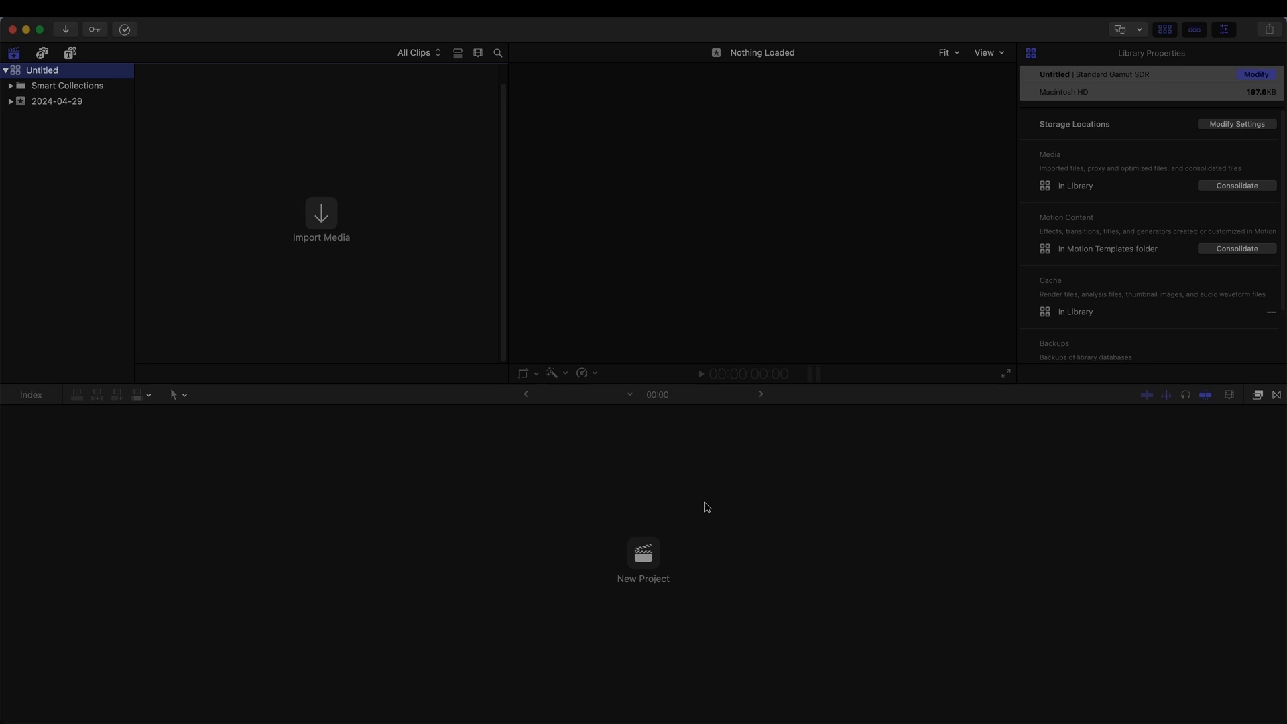
pyautogui.moveTo(1201, 176)
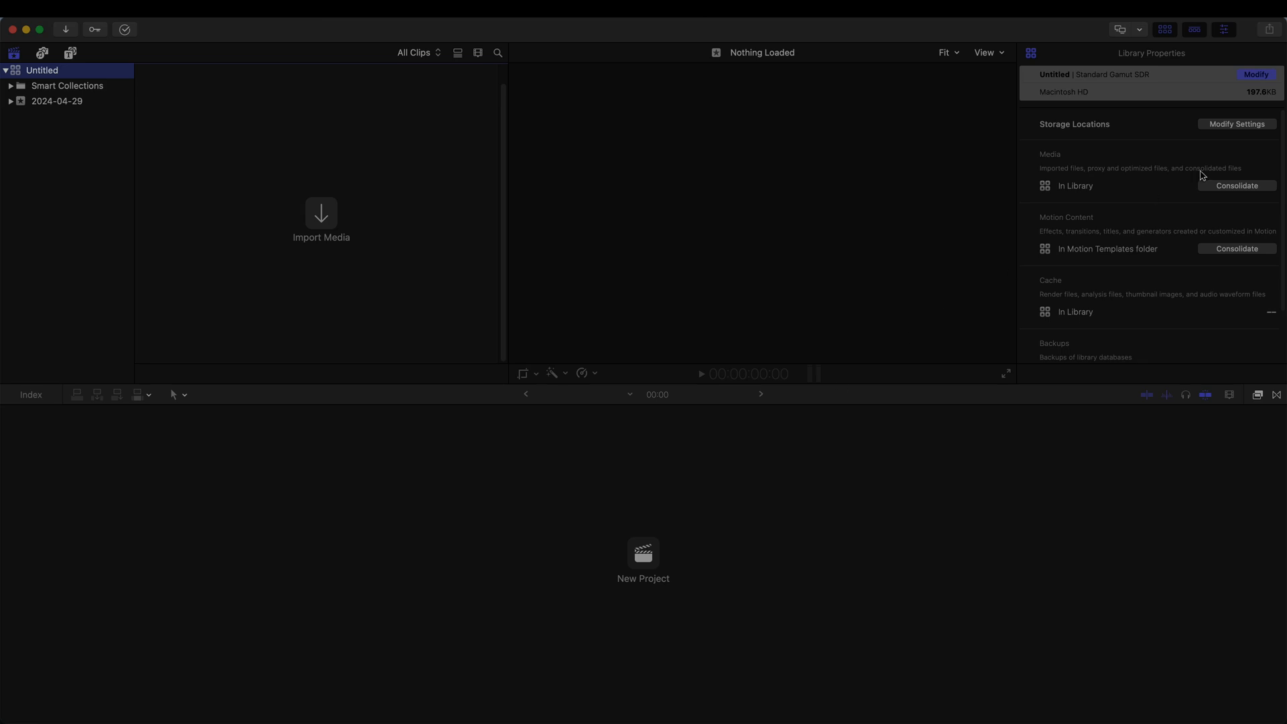
pyautogui.moveTo(1241, 92)
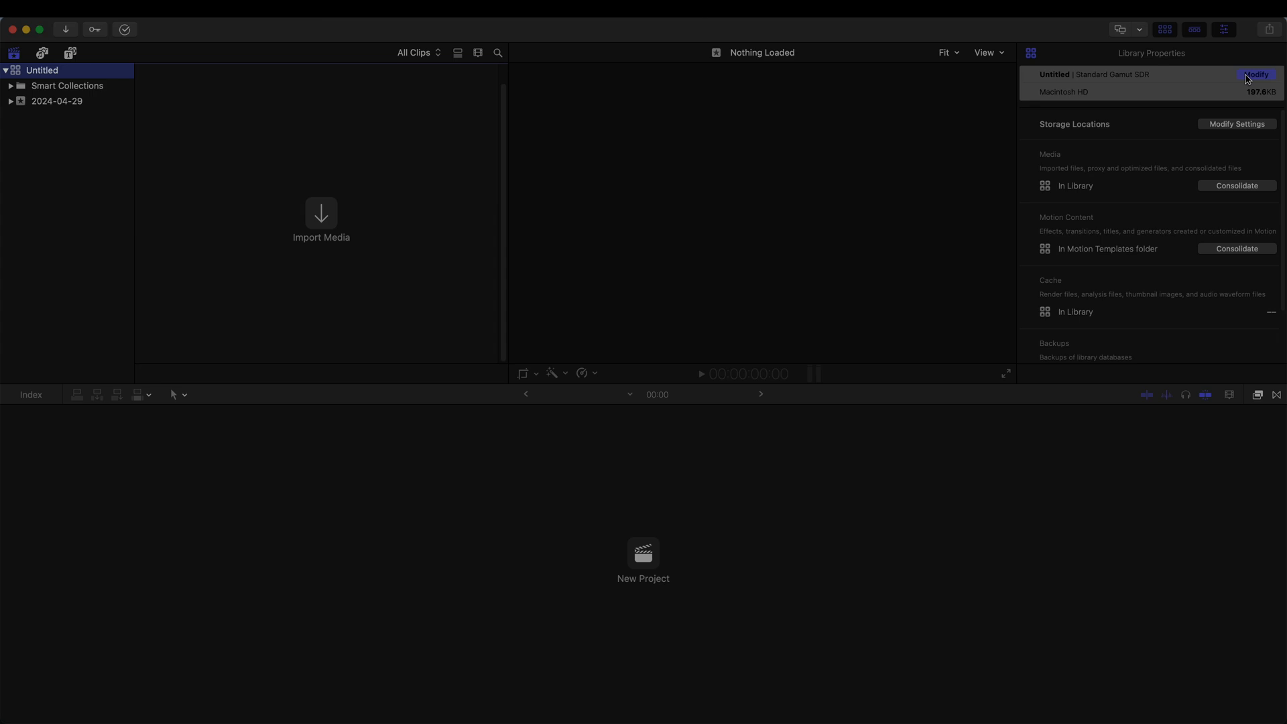
# Change the Untitled library's color processing to Wide Gamut HDR and confirm
pyautogui.click(1255, 73)
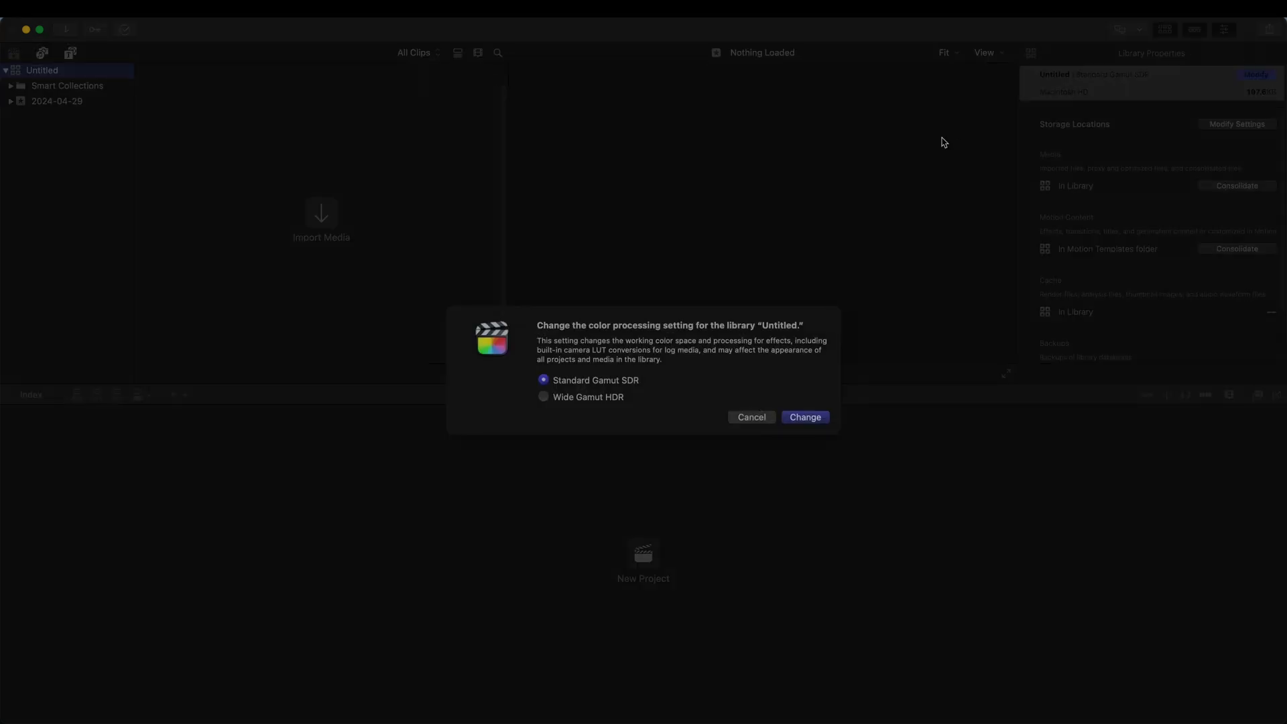
pyautogui.click(542, 397)
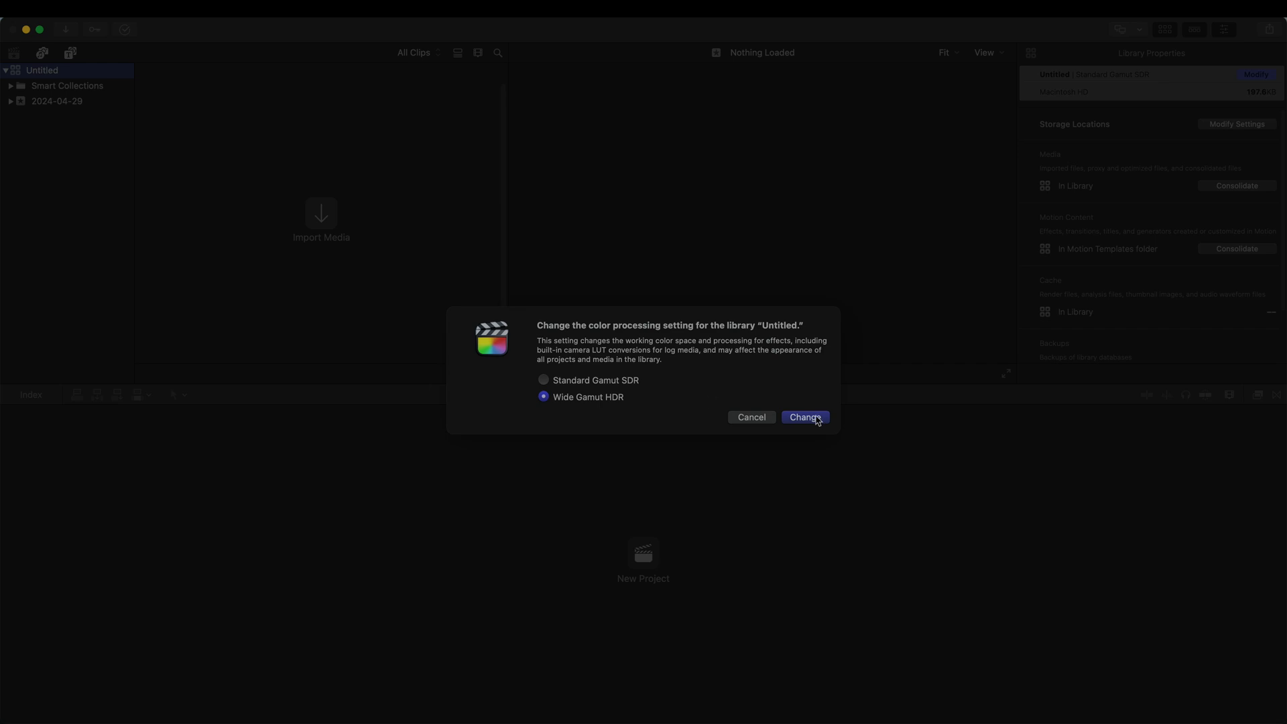
pyautogui.click(802, 417)
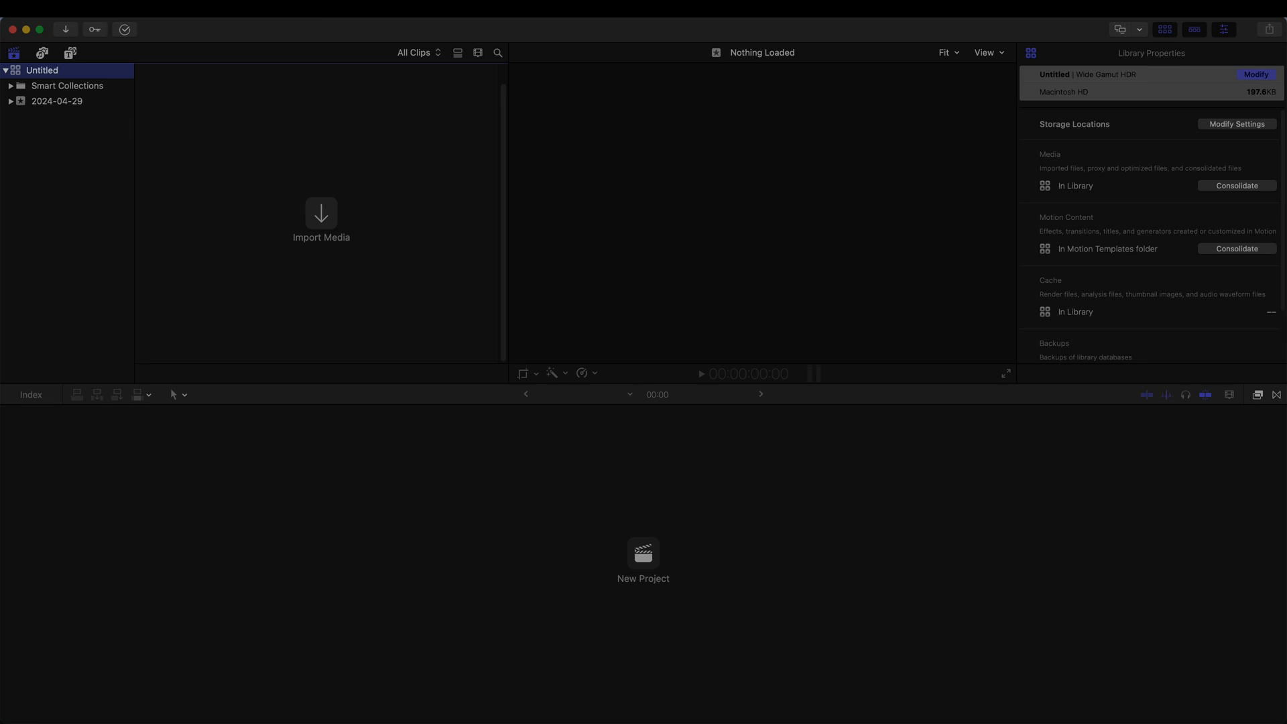
pyautogui.moveTo(309, 37)
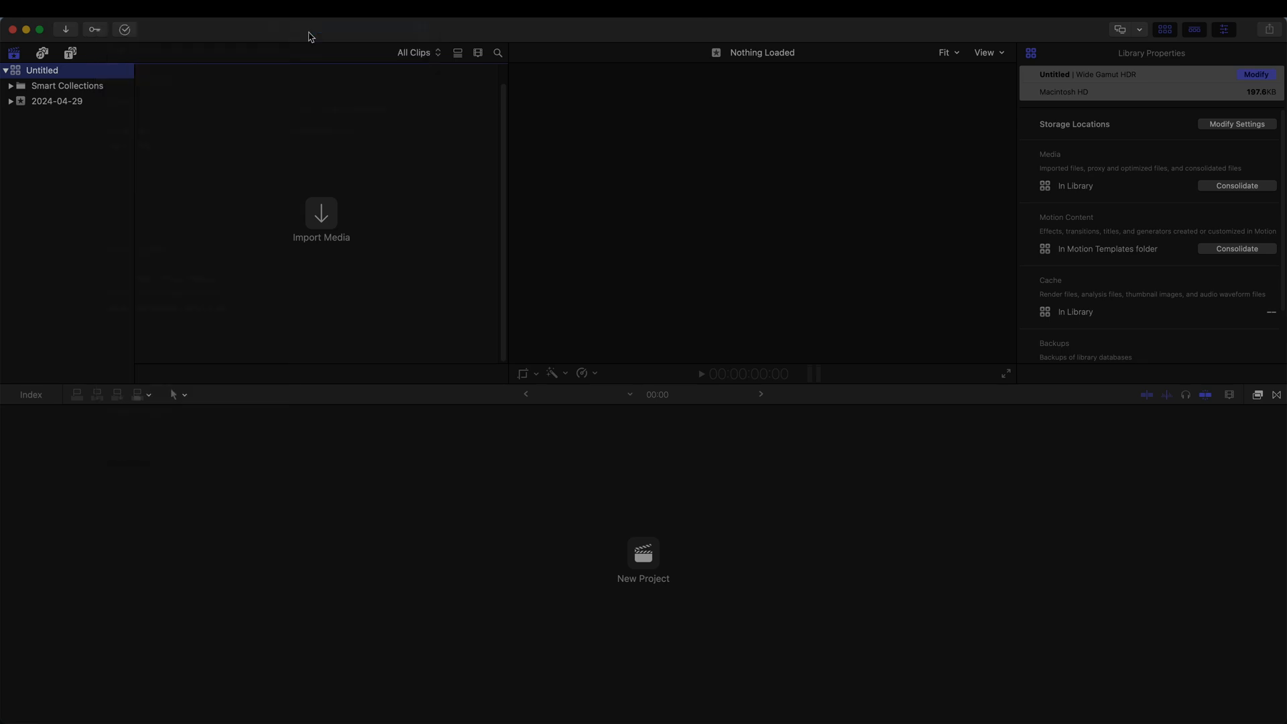
# Create a new project named HDR HLG with Wide Gamut HDR - Rec. 2020 HLG color space
pyautogui.click(644, 561)
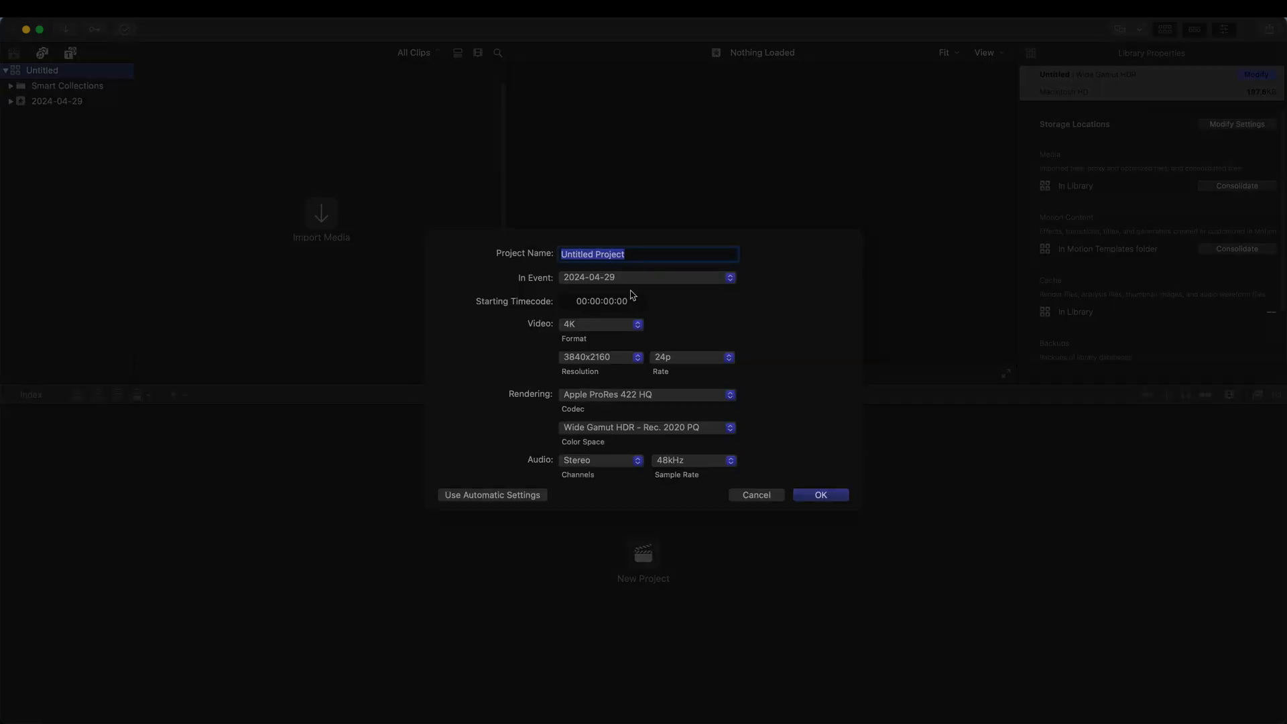
pyautogui.write('HDR')
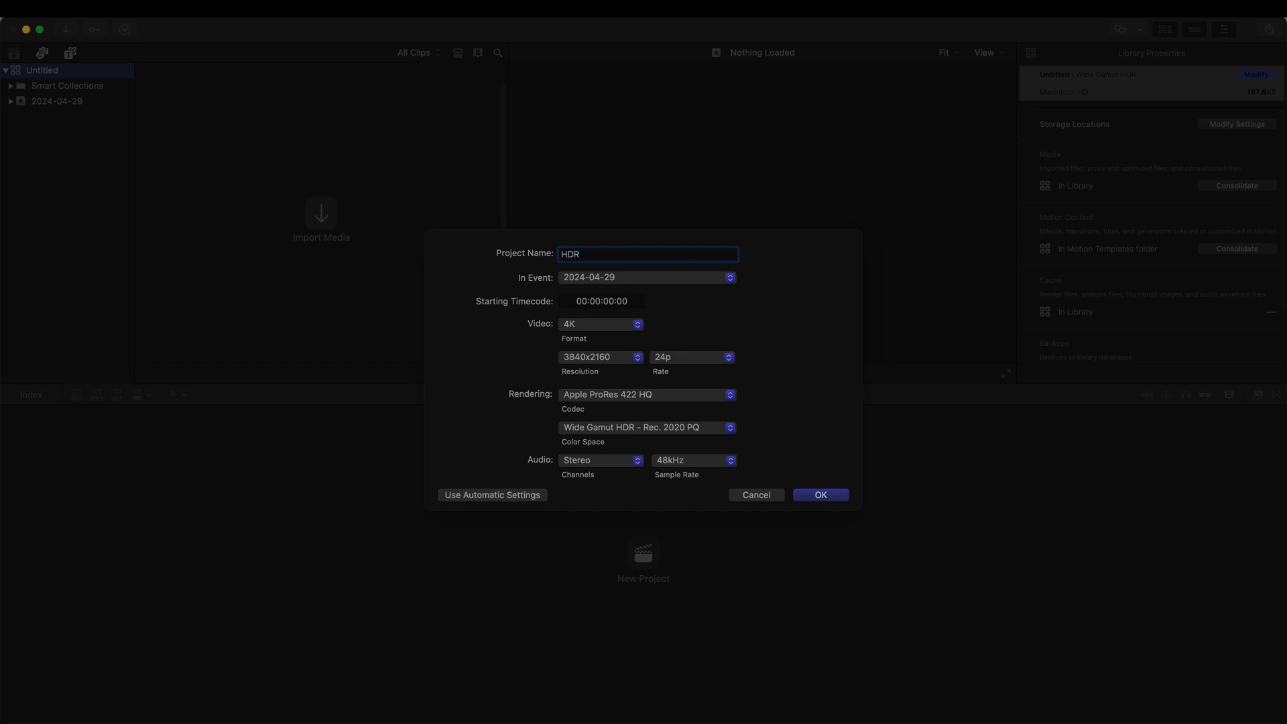
pyautogui.write('HL')
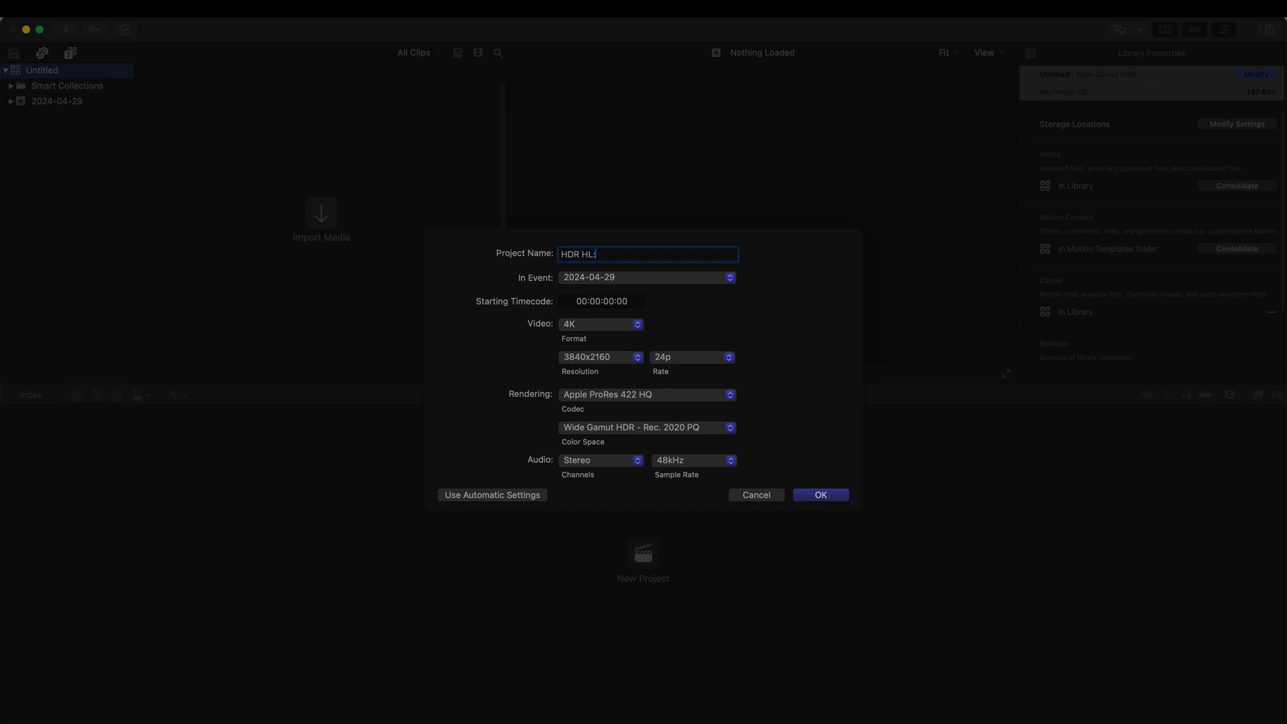
pyautogui.write('G')
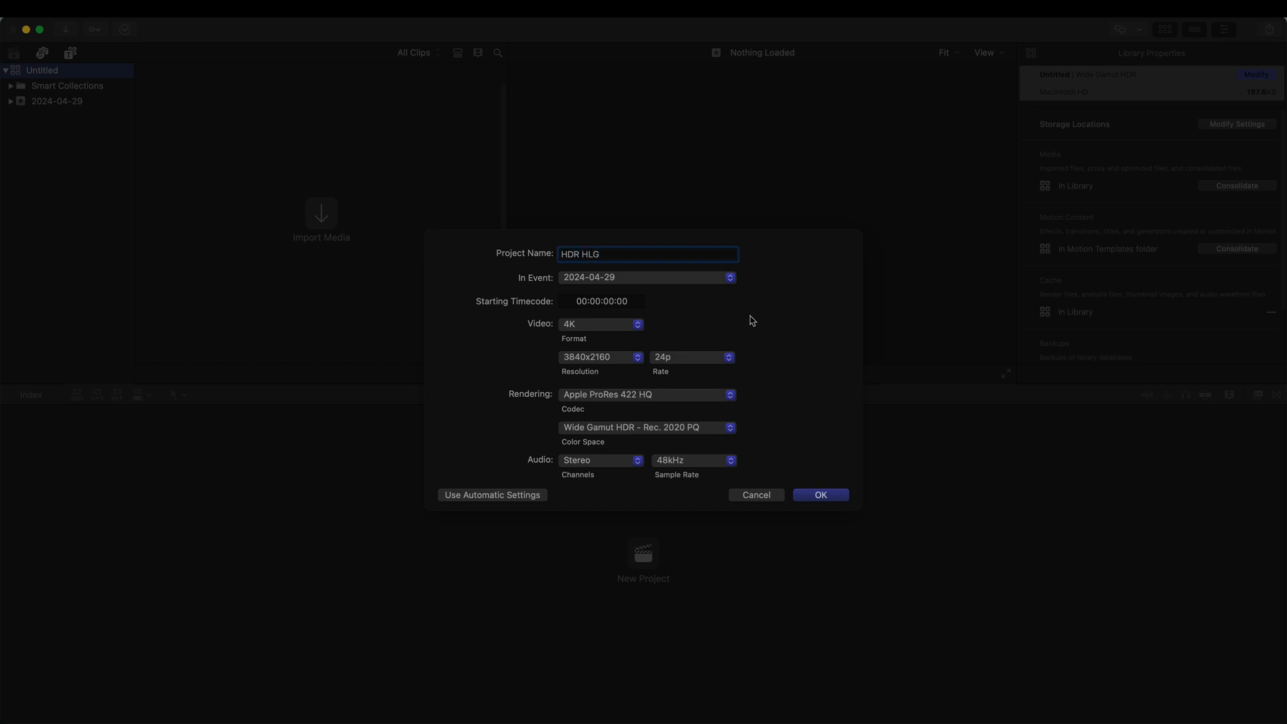
pyautogui.moveTo(620, 370)
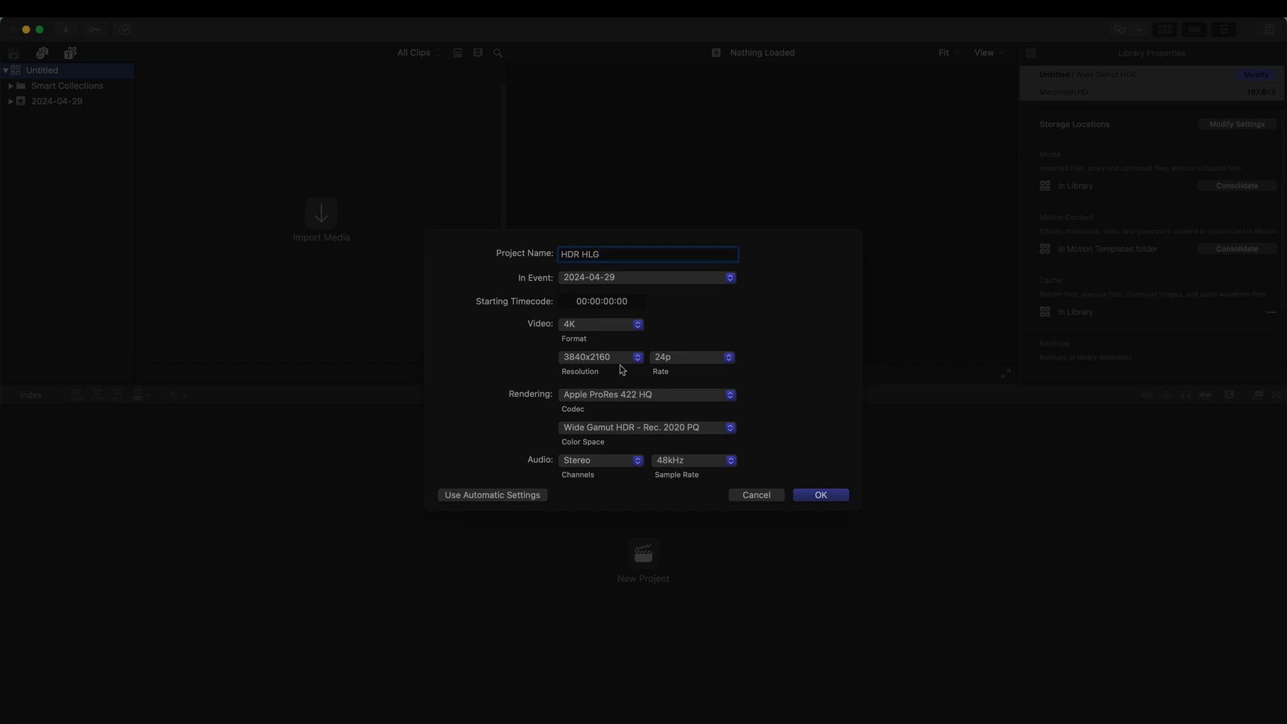
pyautogui.moveTo(663, 363)
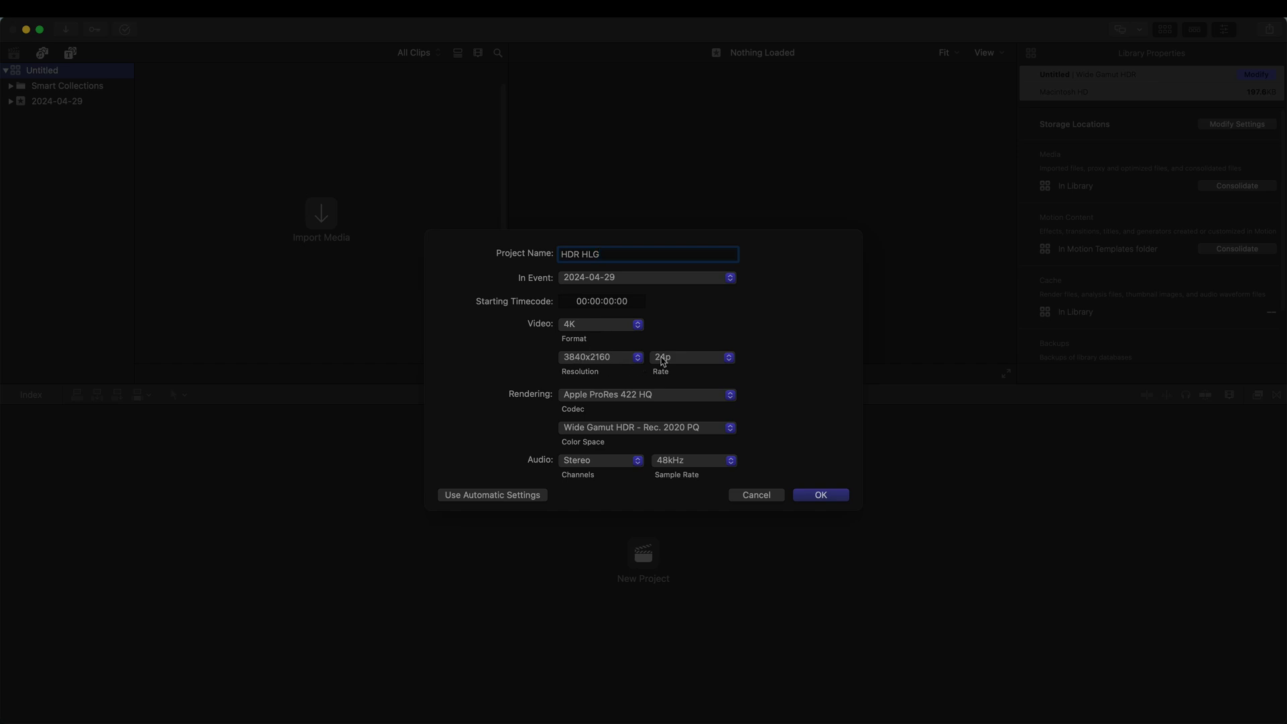
pyautogui.moveTo(656, 399)
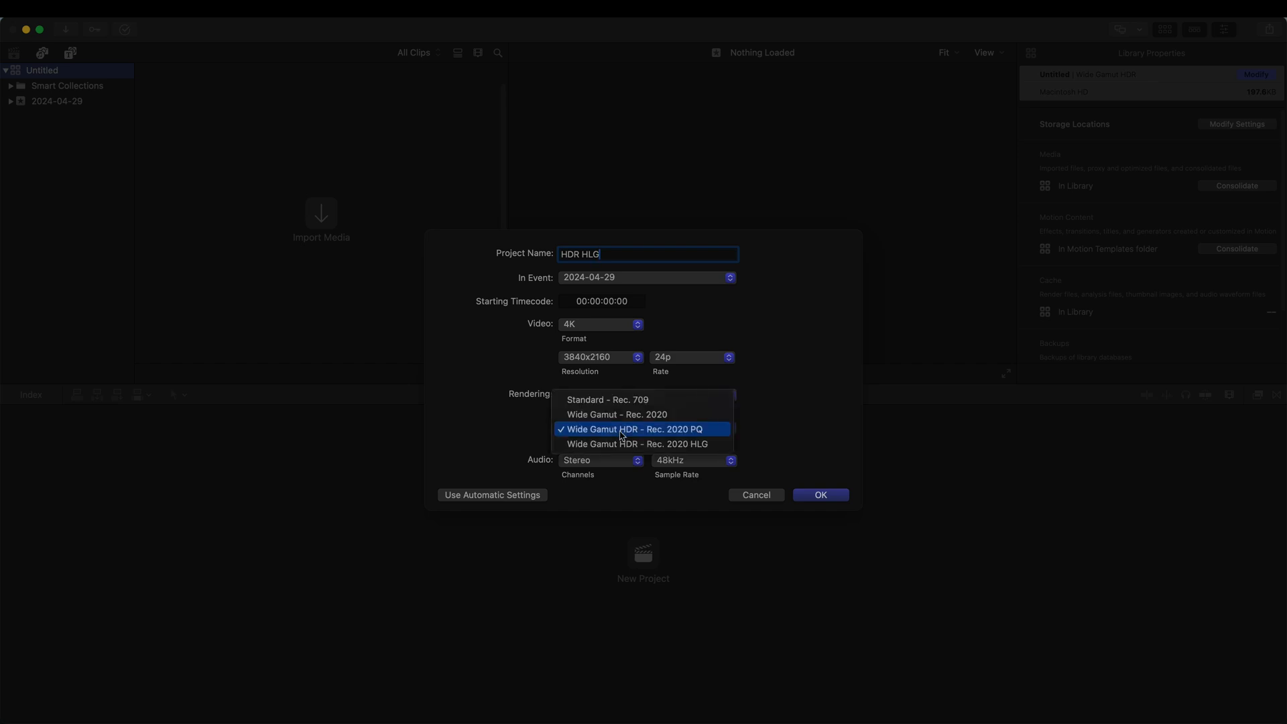
pyautogui.moveTo(685, 433)
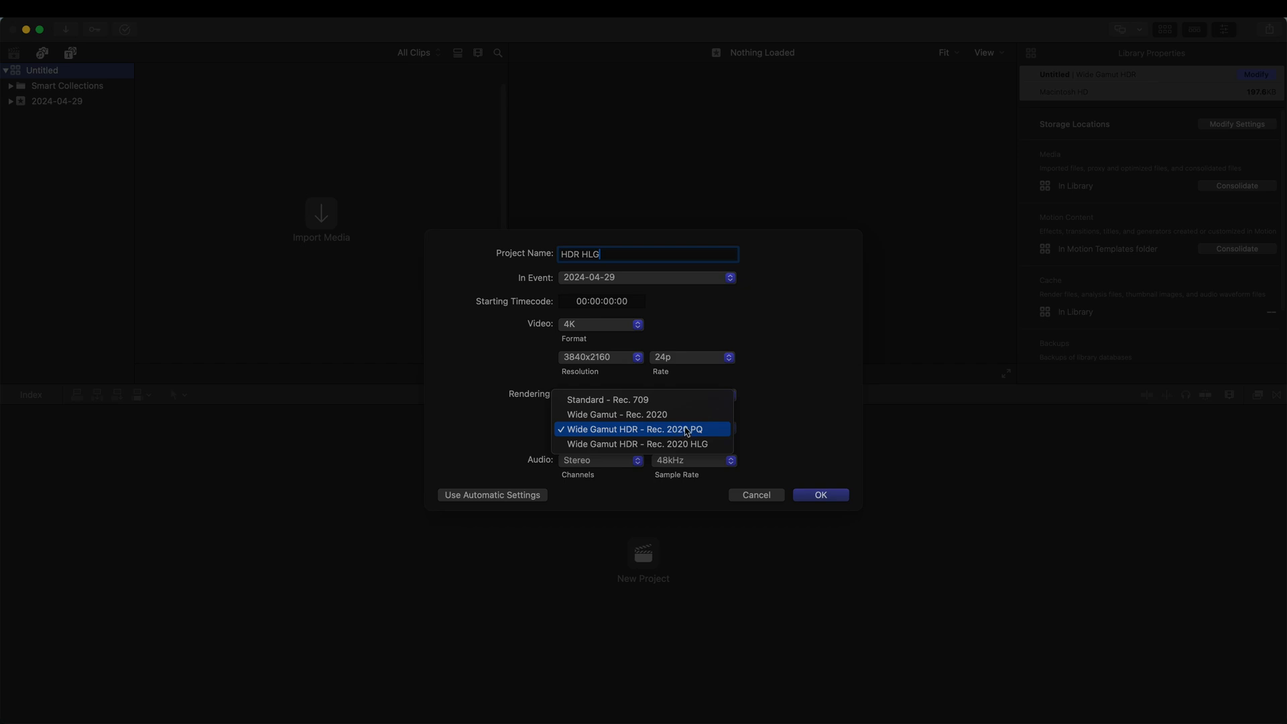
pyautogui.click(638, 444)
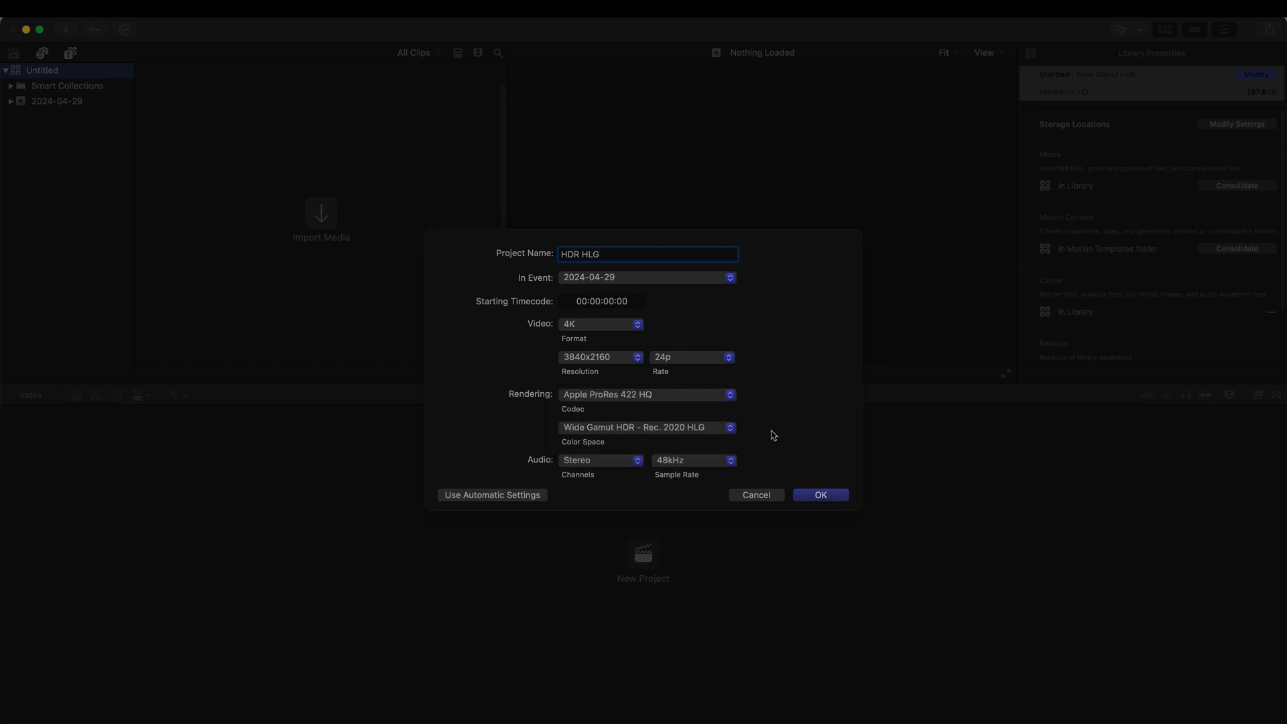
pyautogui.moveTo(820, 499)
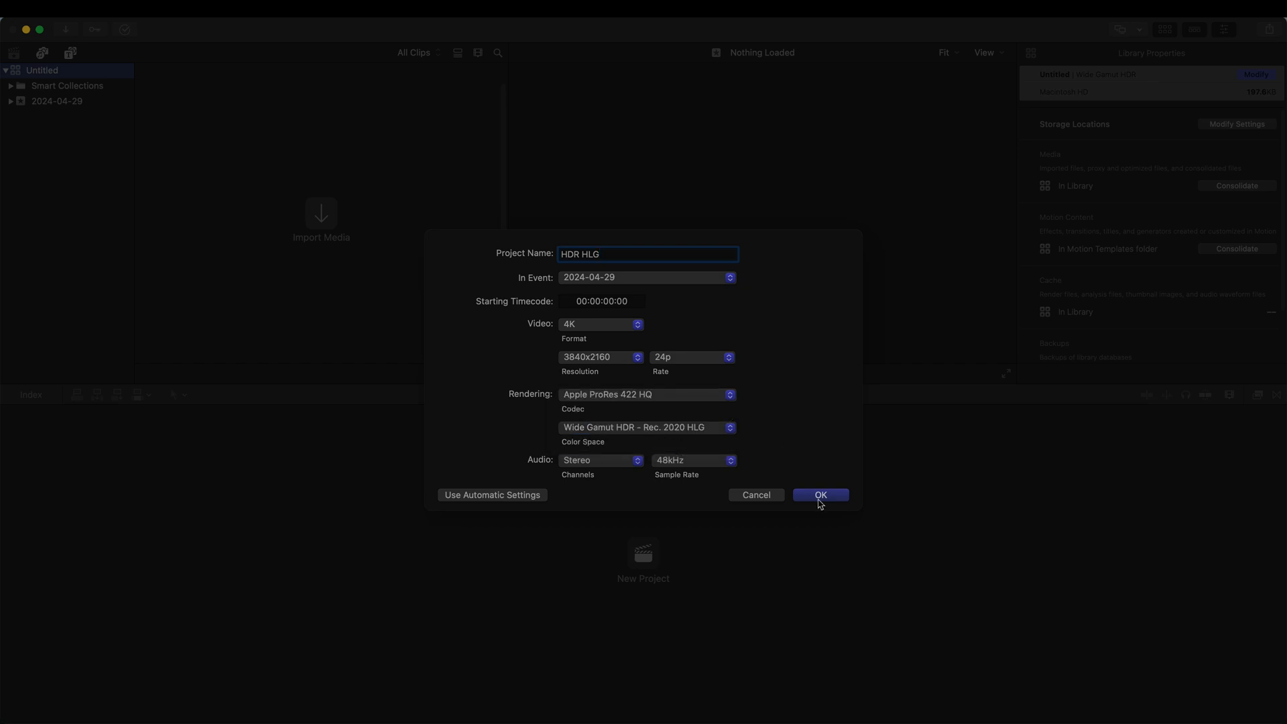
pyautogui.click(819, 495)
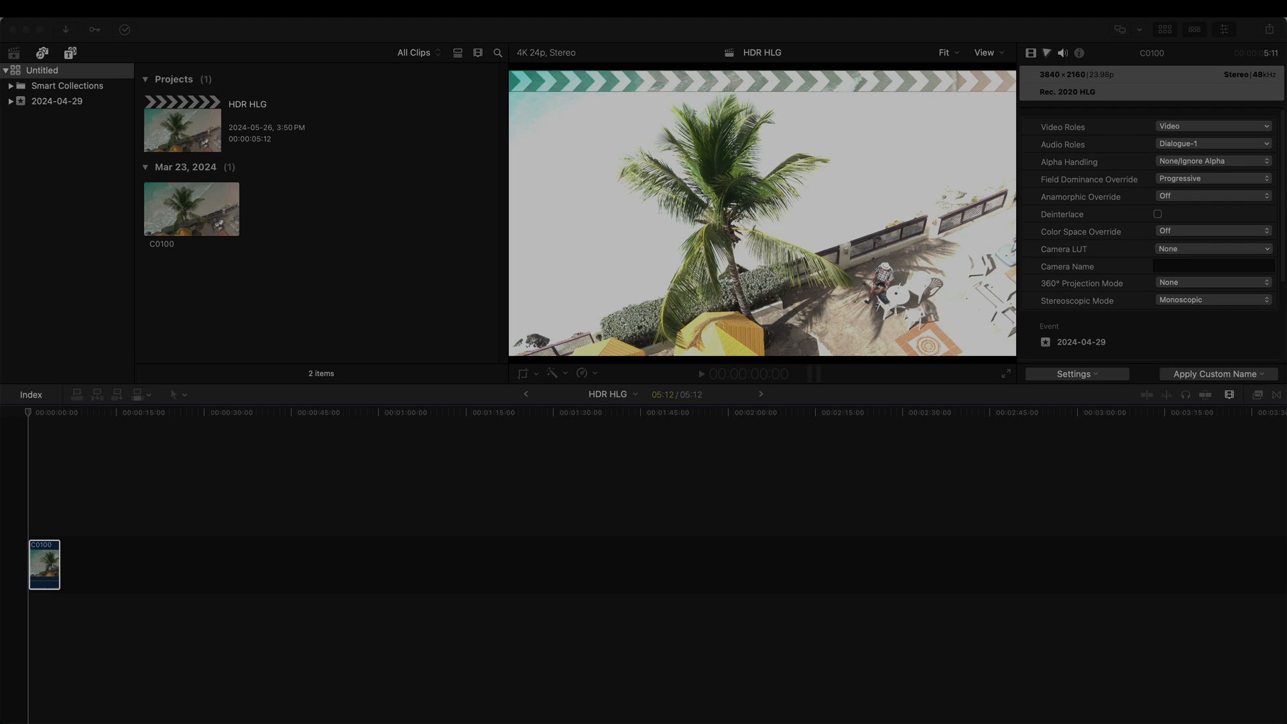
# Select clip C0100 and check its Color Space Override in the Info inspector, leaving it Off
pyautogui.click(942, 52)
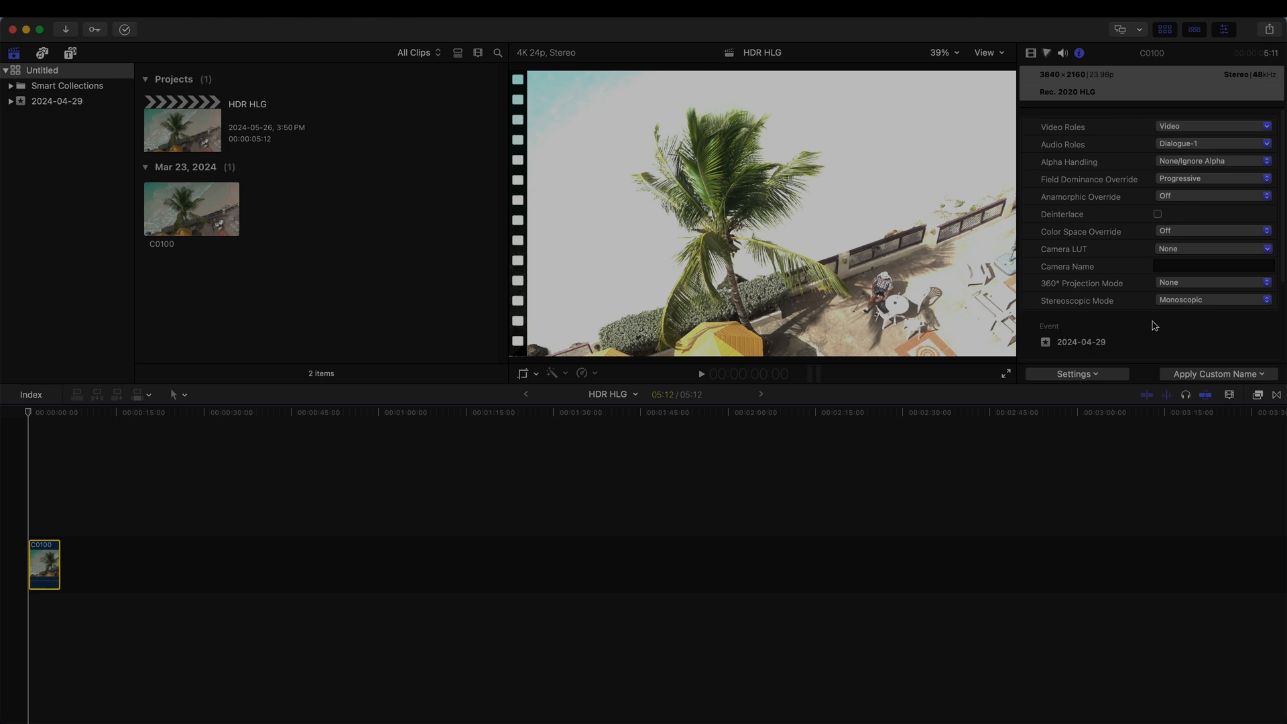
pyautogui.click(1212, 230)
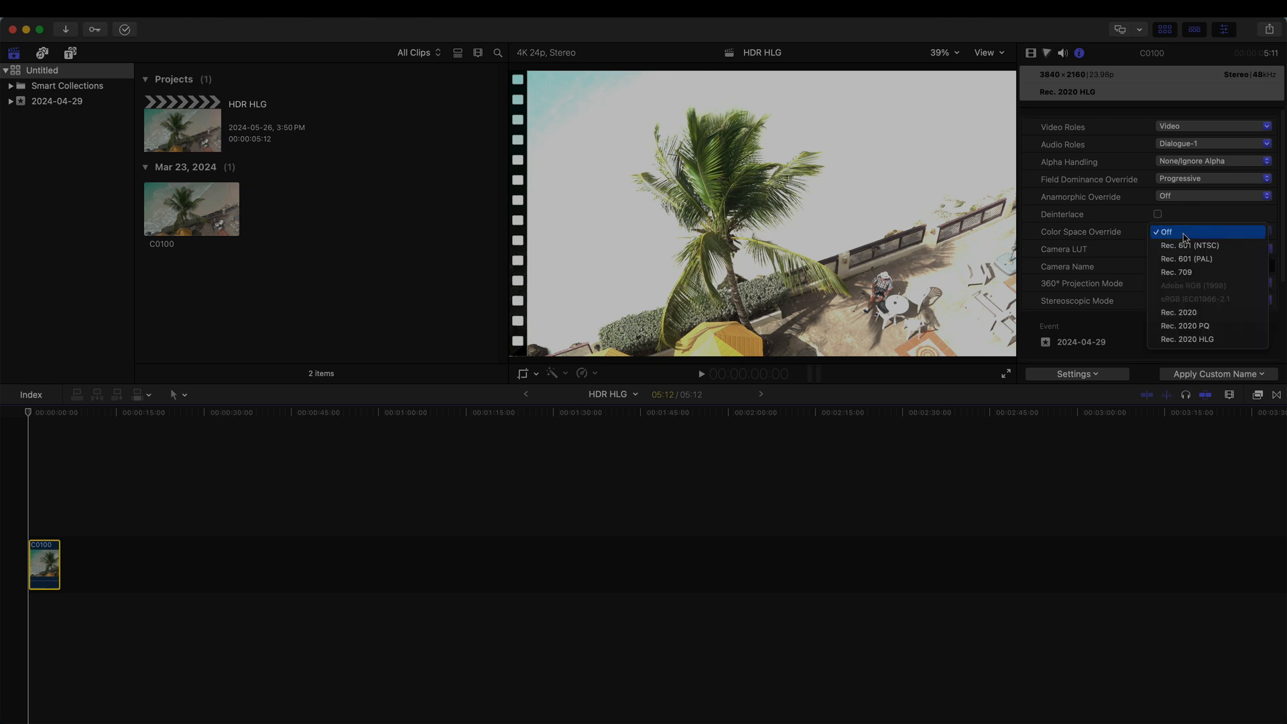
pyautogui.moveTo(1180, 313)
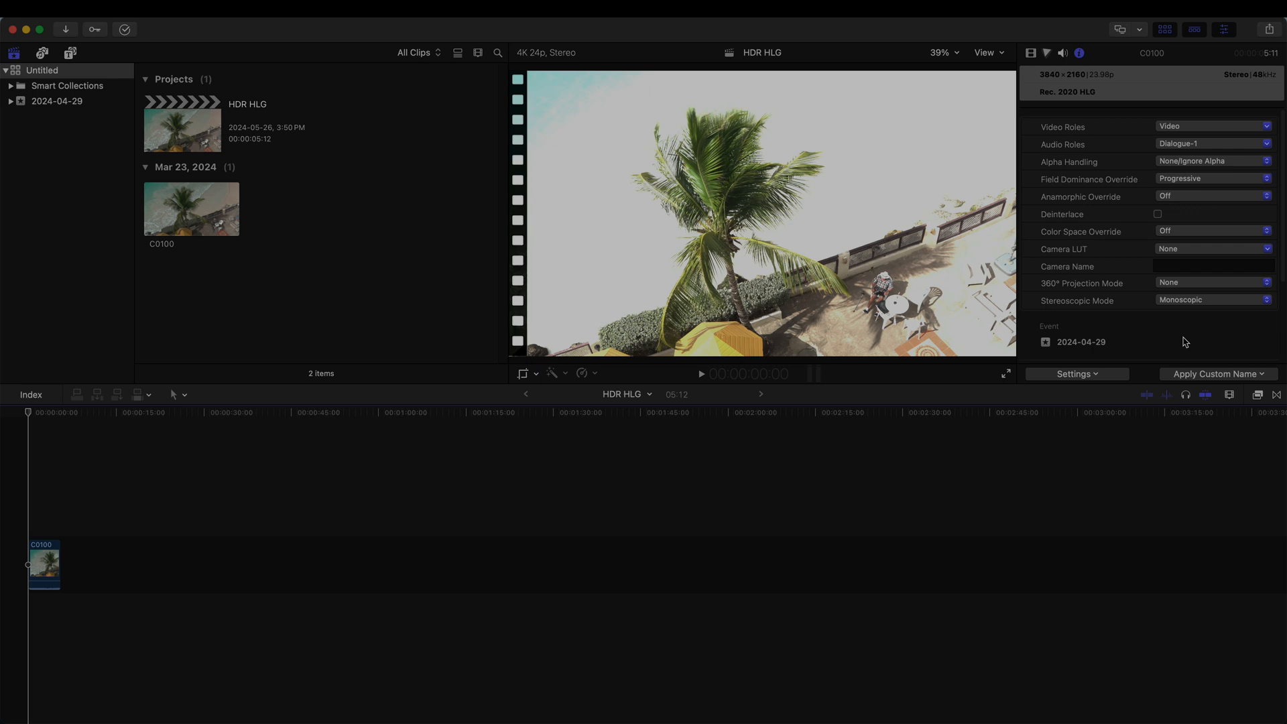
pyautogui.moveTo(1152, 330)
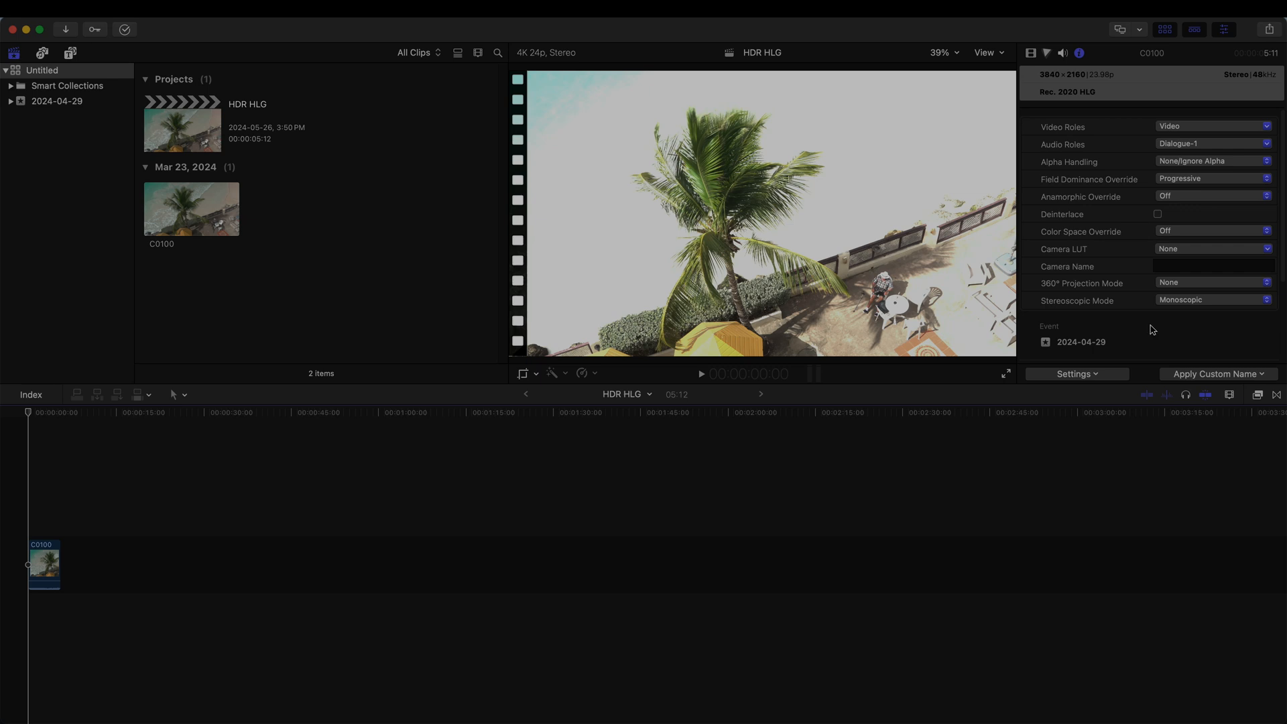
pyautogui.moveTo(357, 180)
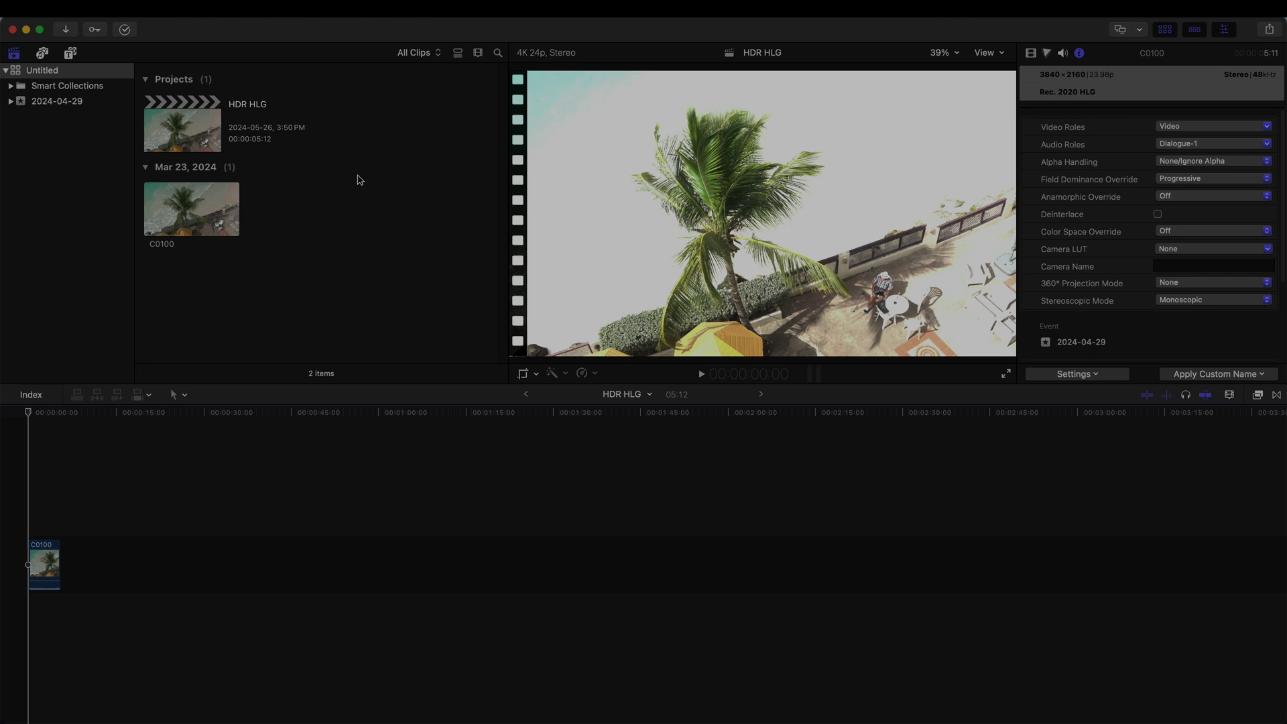
pyautogui.moveTo(301, 112)
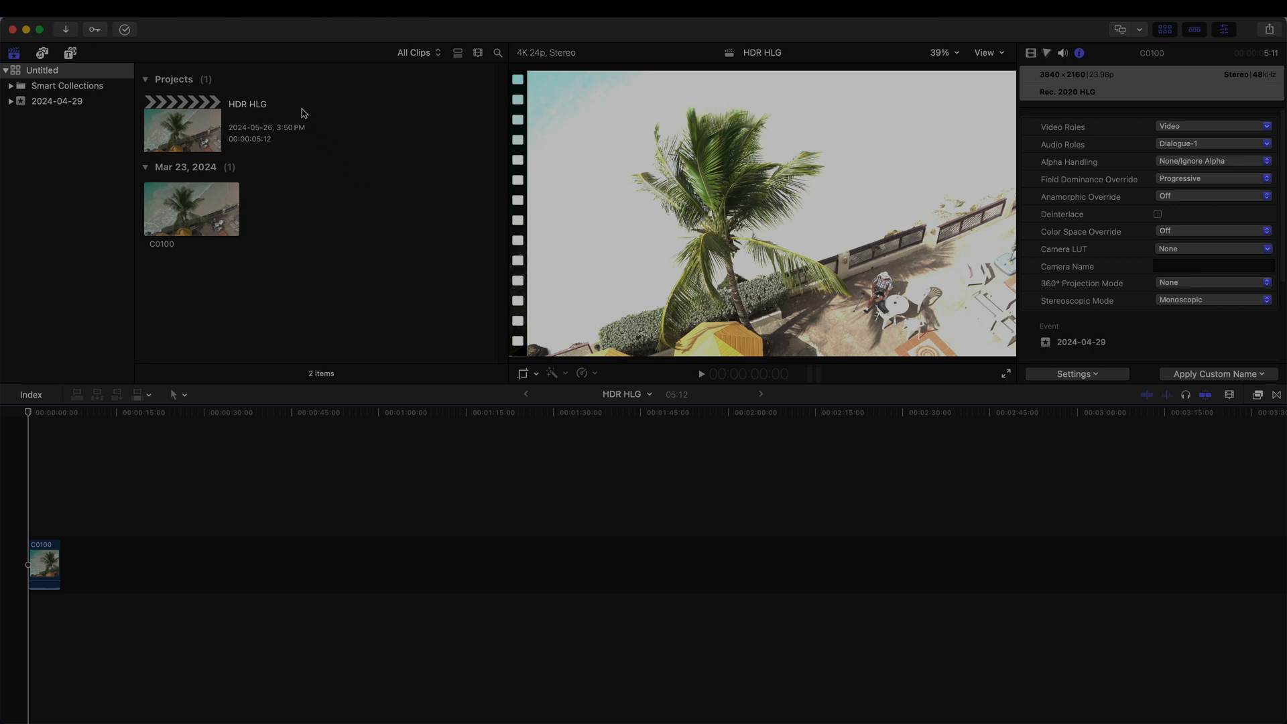
# Switch to the Color & Effects workspace and show the titles and generators browser
pyautogui.click(354, 17)
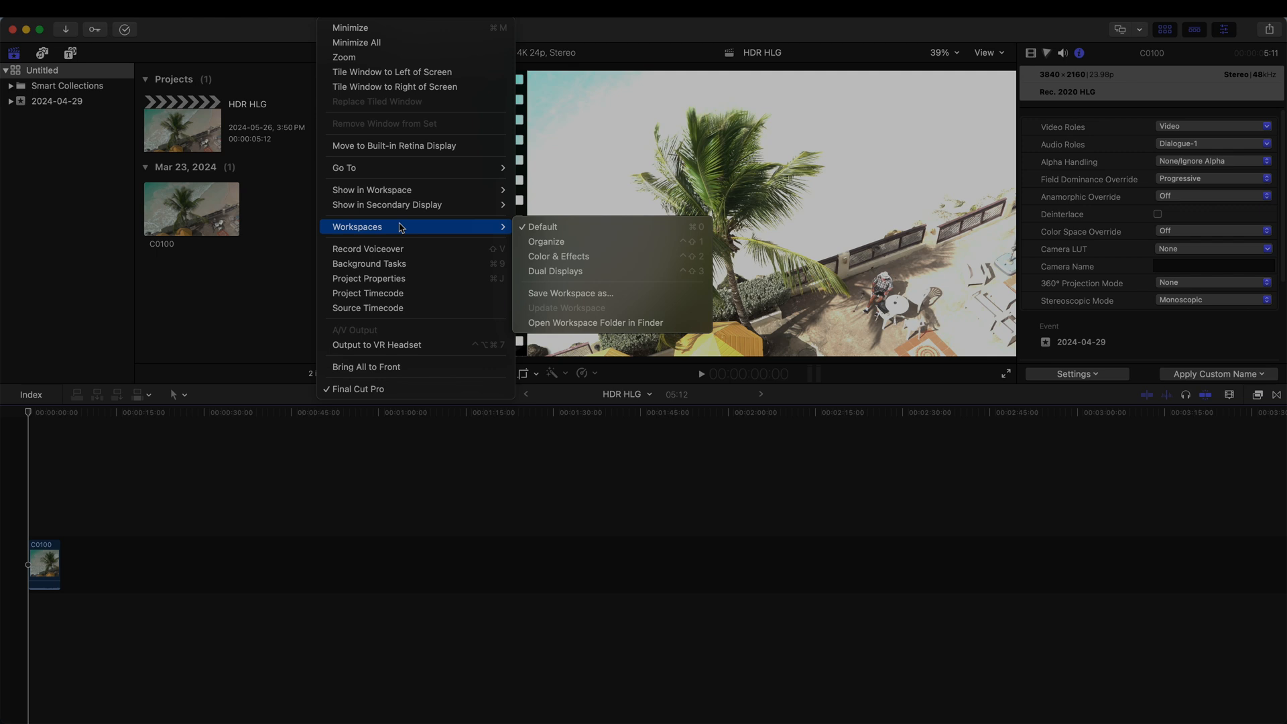
pyautogui.moveTo(557, 256)
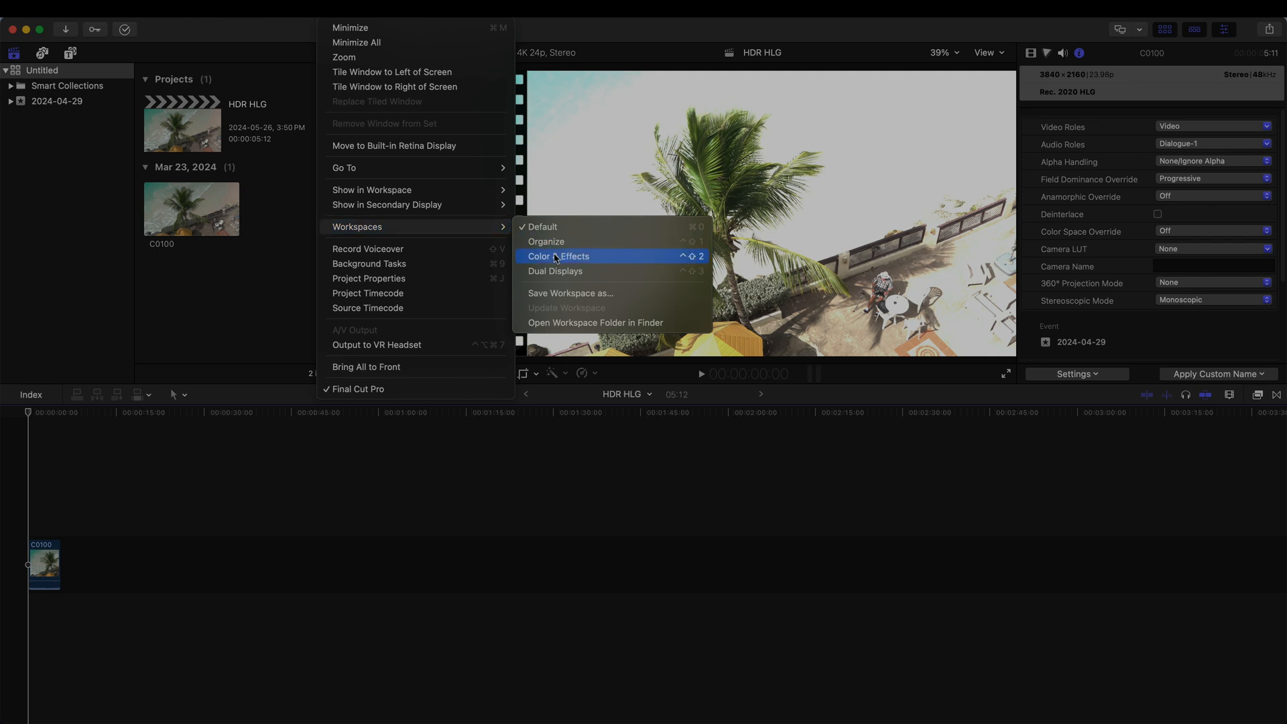
pyautogui.click(557, 255)
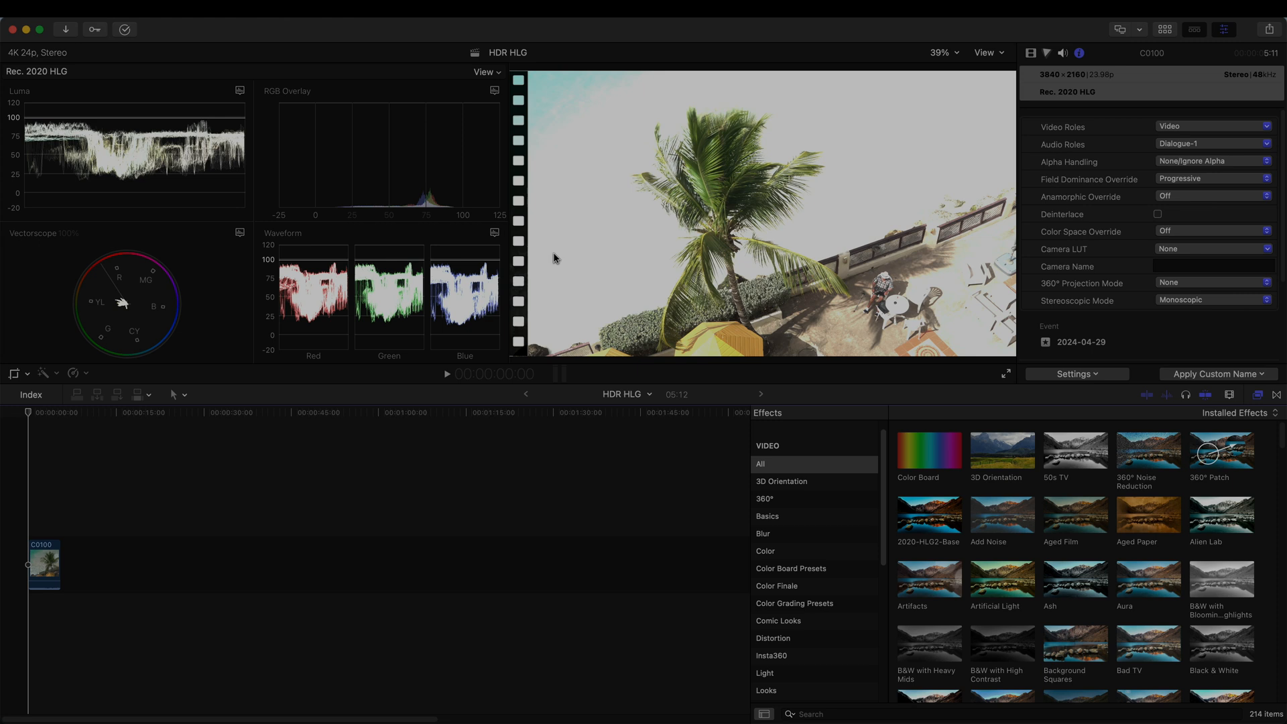
pyautogui.click(486, 72)
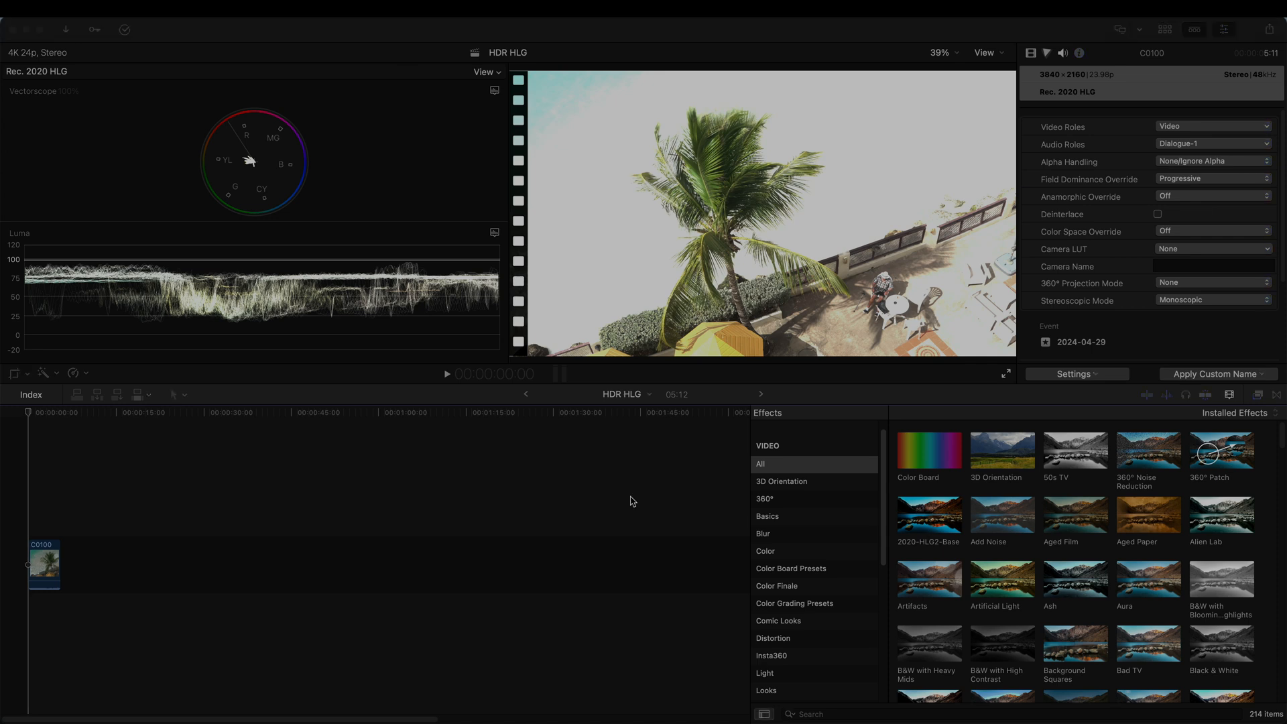
pyautogui.moveTo(1074, 192)
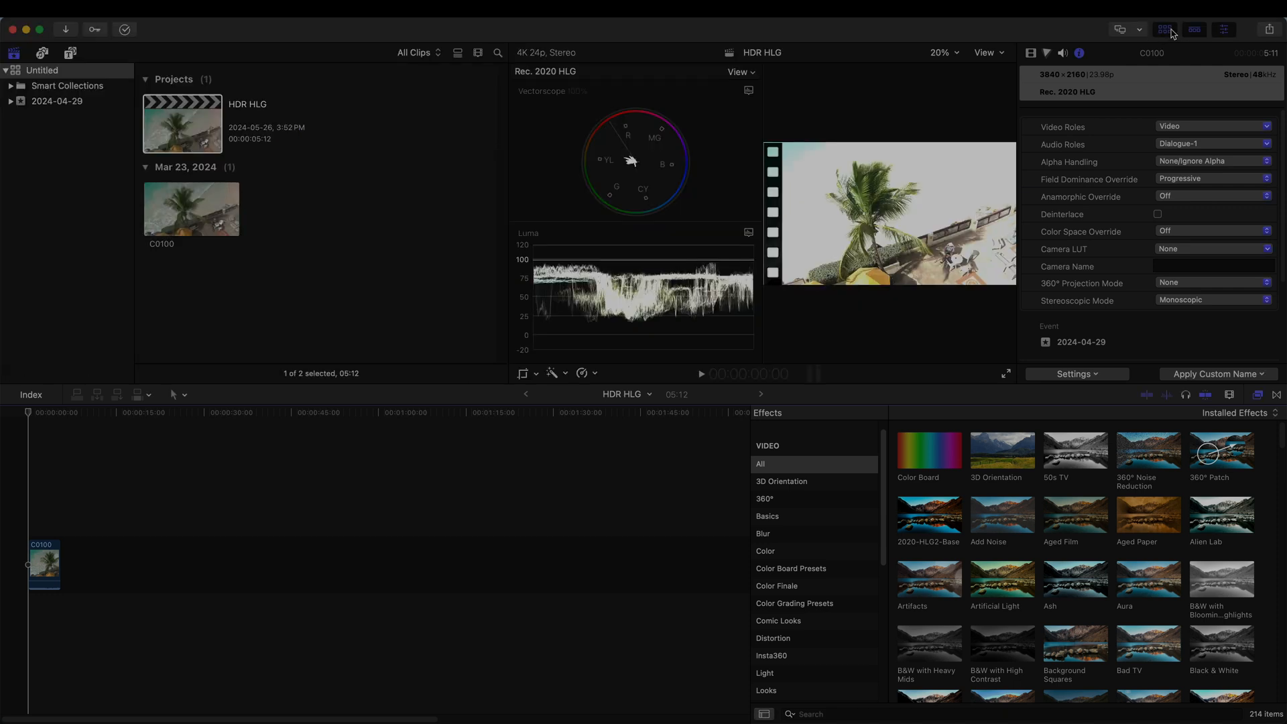
pyautogui.moveTo(73, 60)
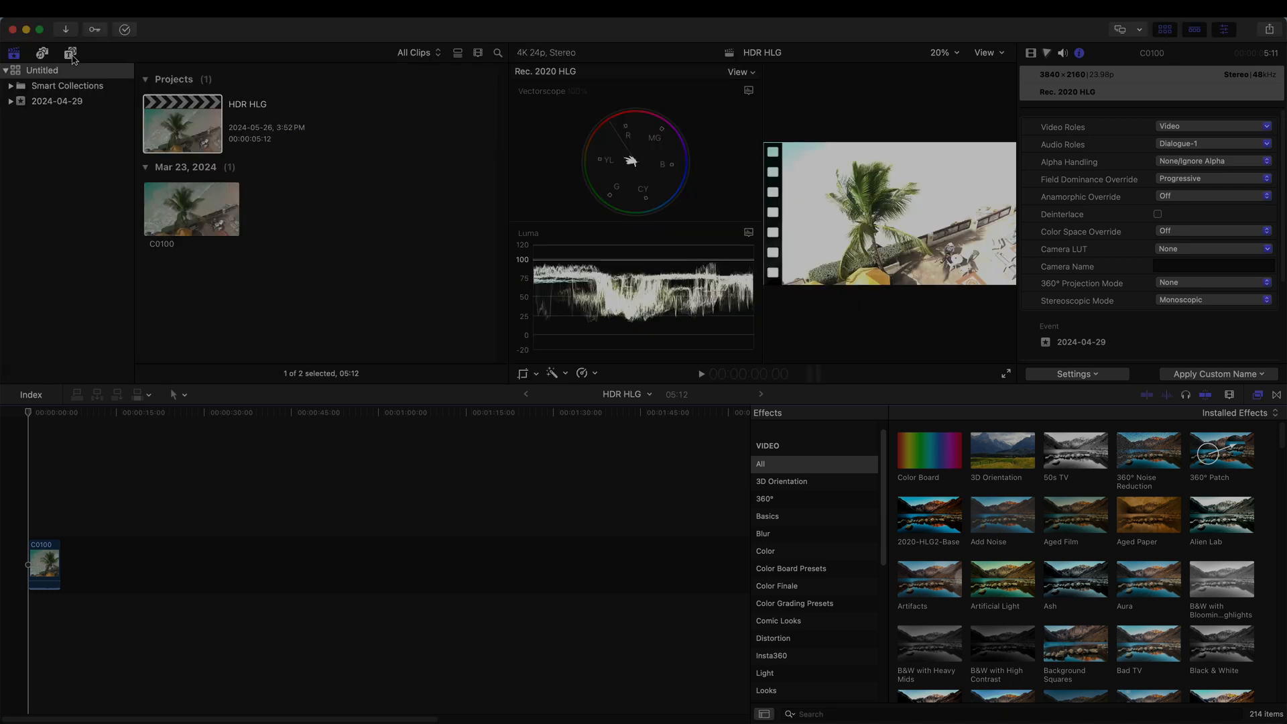
pyautogui.click(70, 52)
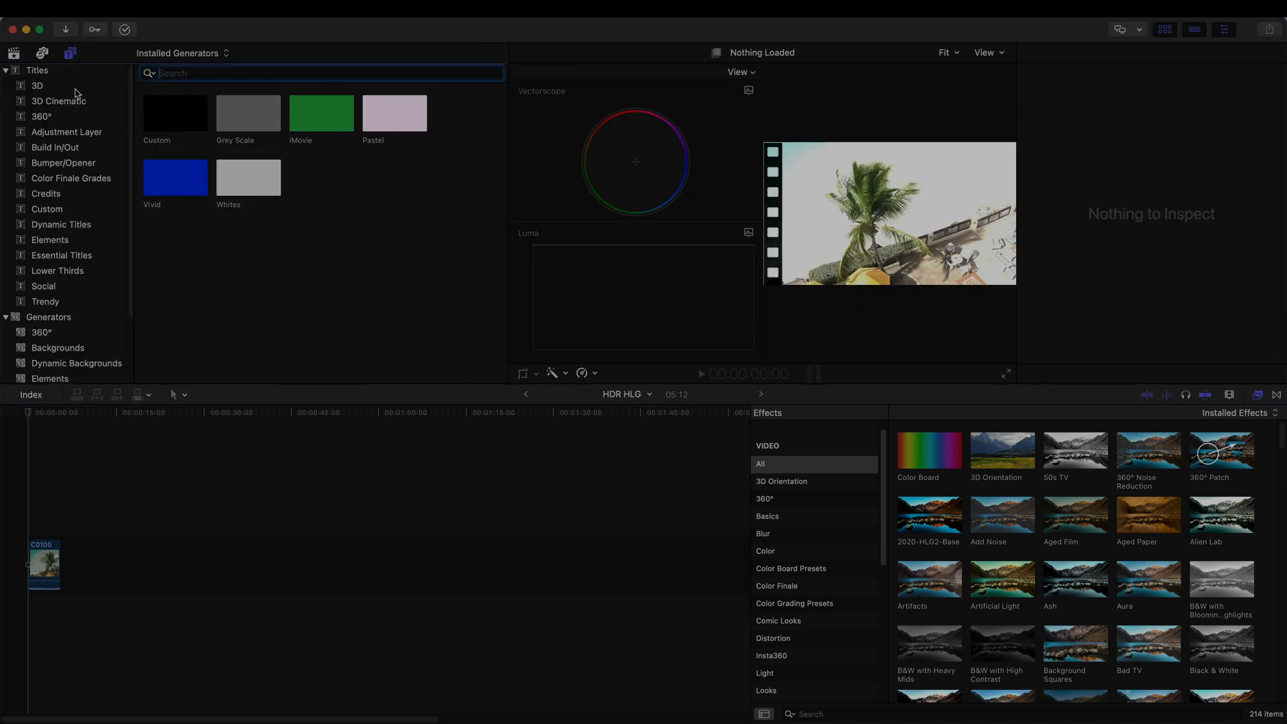
# Place the Long adjustment layer above clip C0100, trimmed to the clip's length
pyautogui.click(67, 132)
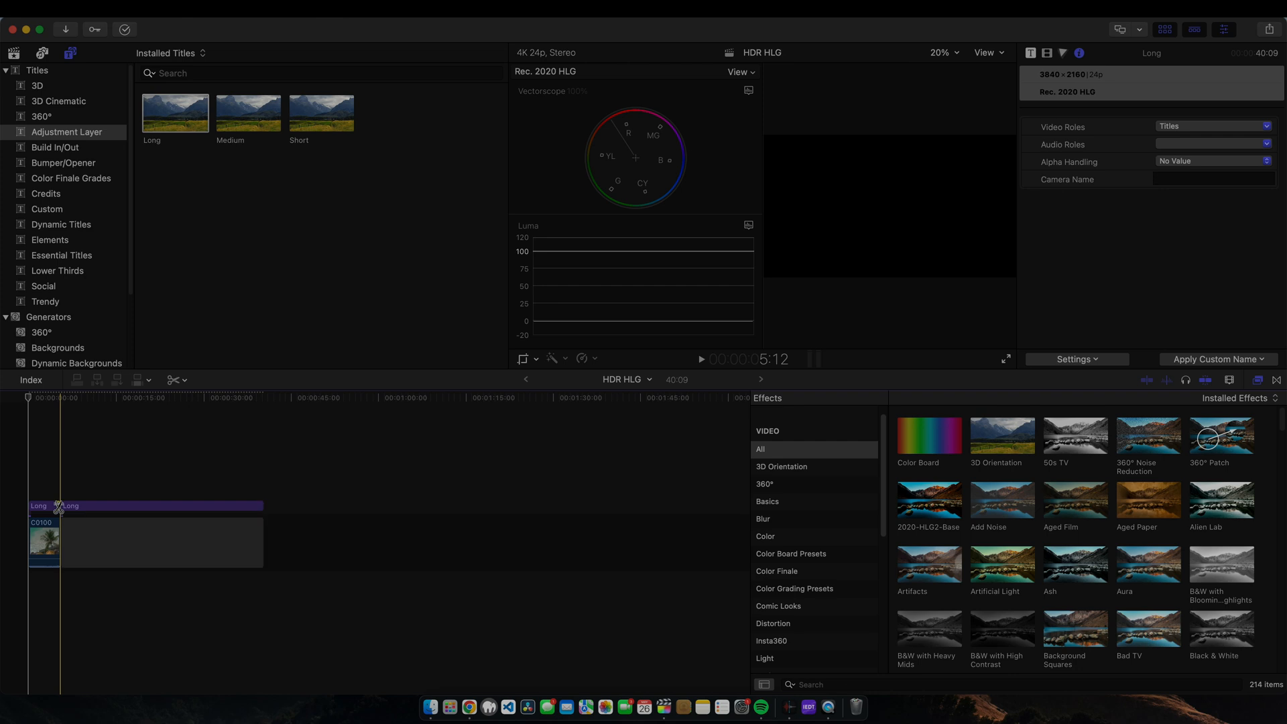
pyautogui.click(161, 542)
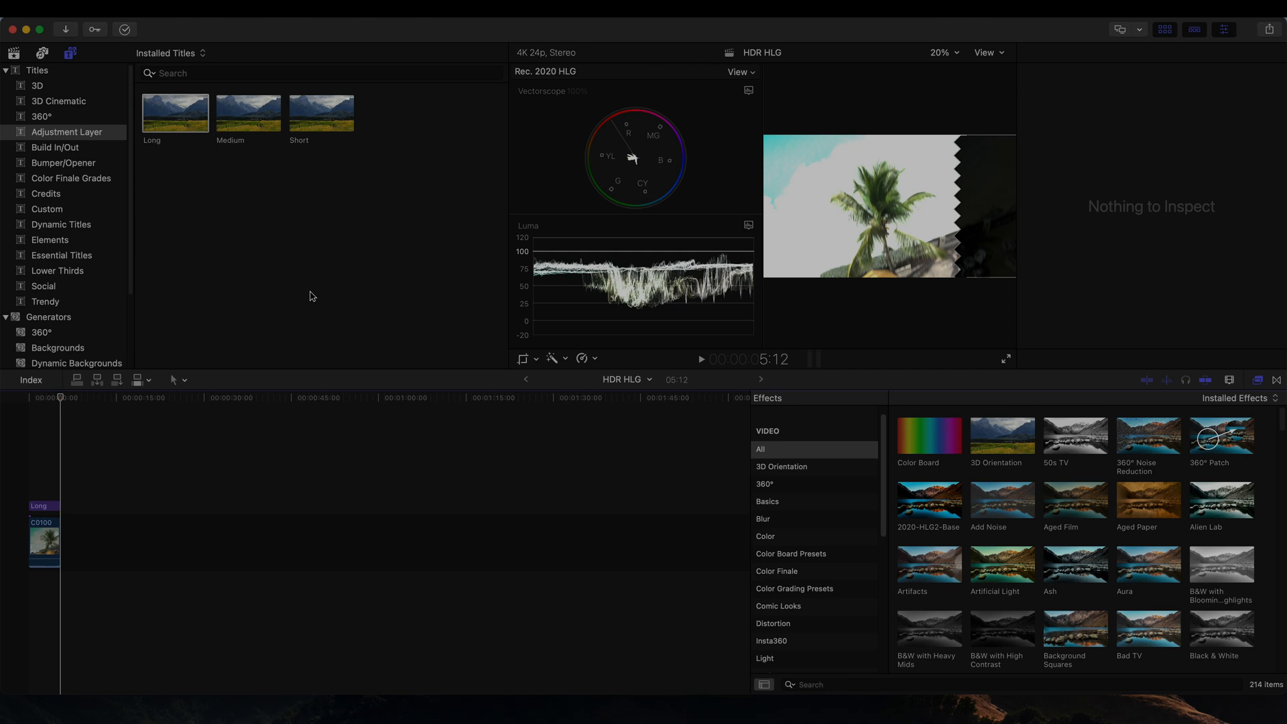
pyautogui.click(43, 505)
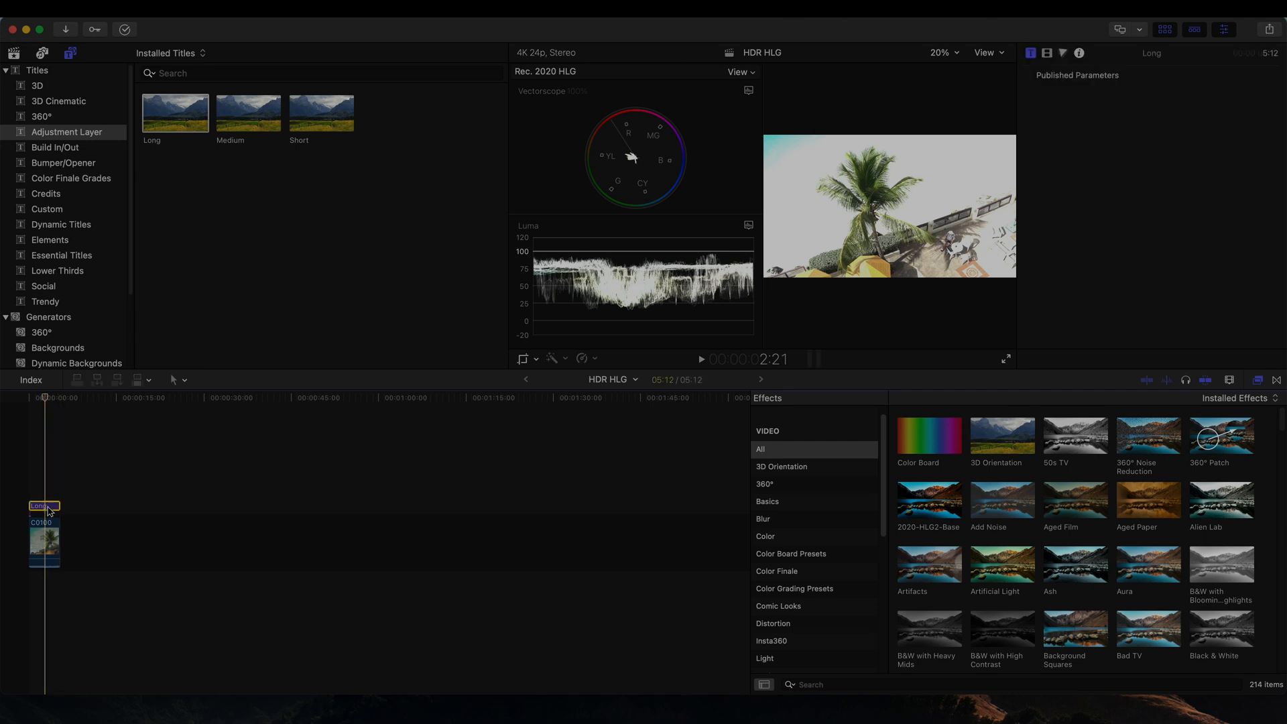
# Show the adjustment layer's Color inspector and hide the browser to enlarge the viewer
pyautogui.click(1047, 52)
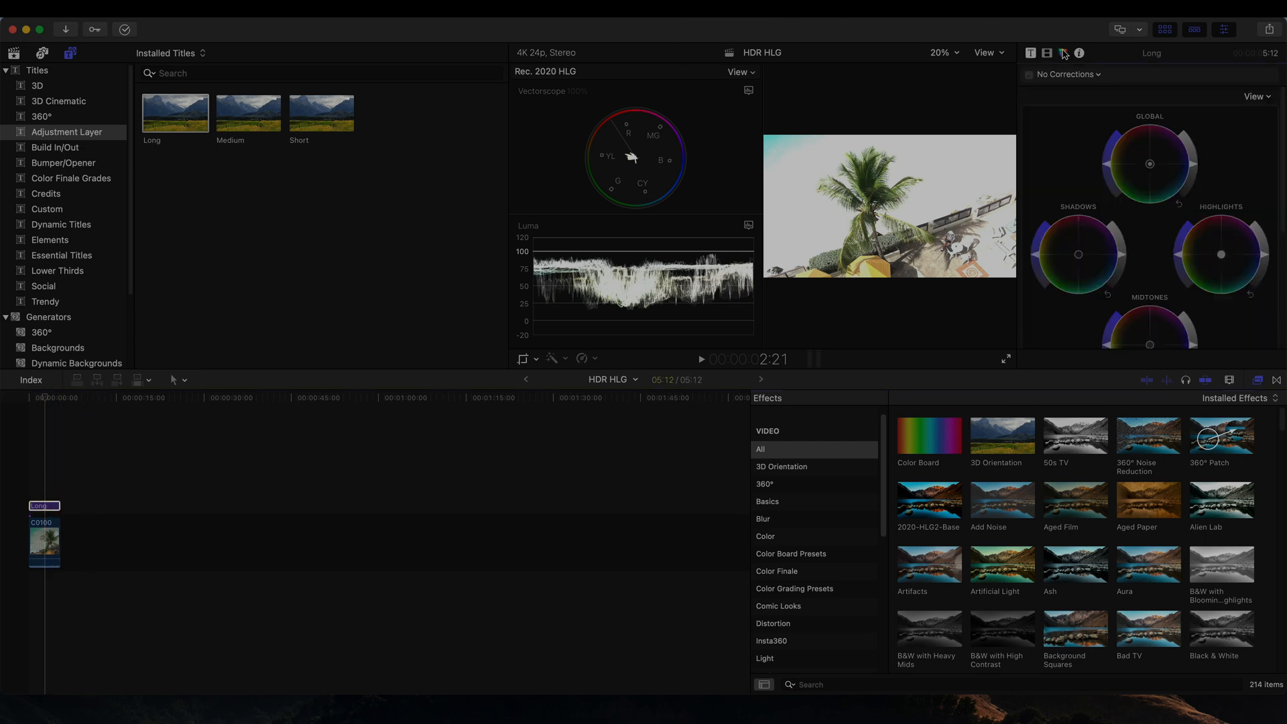
pyautogui.click(1164, 30)
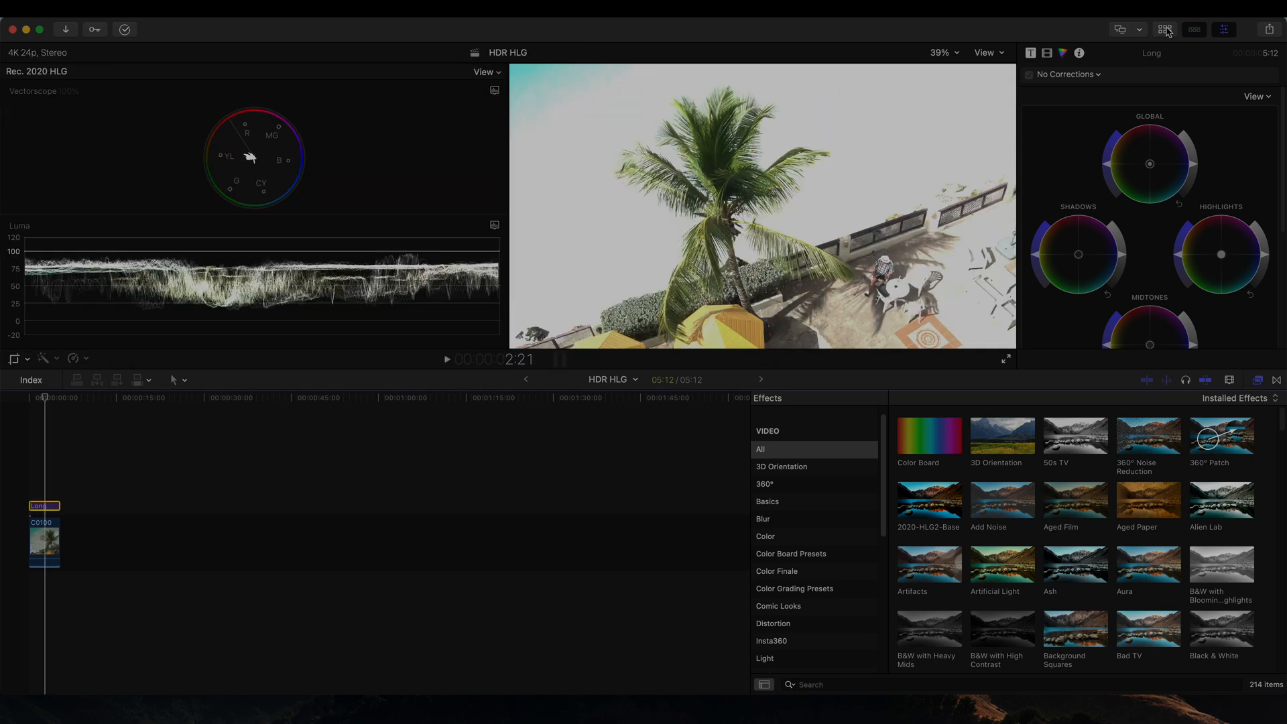
pyautogui.moveTo(353, 295)
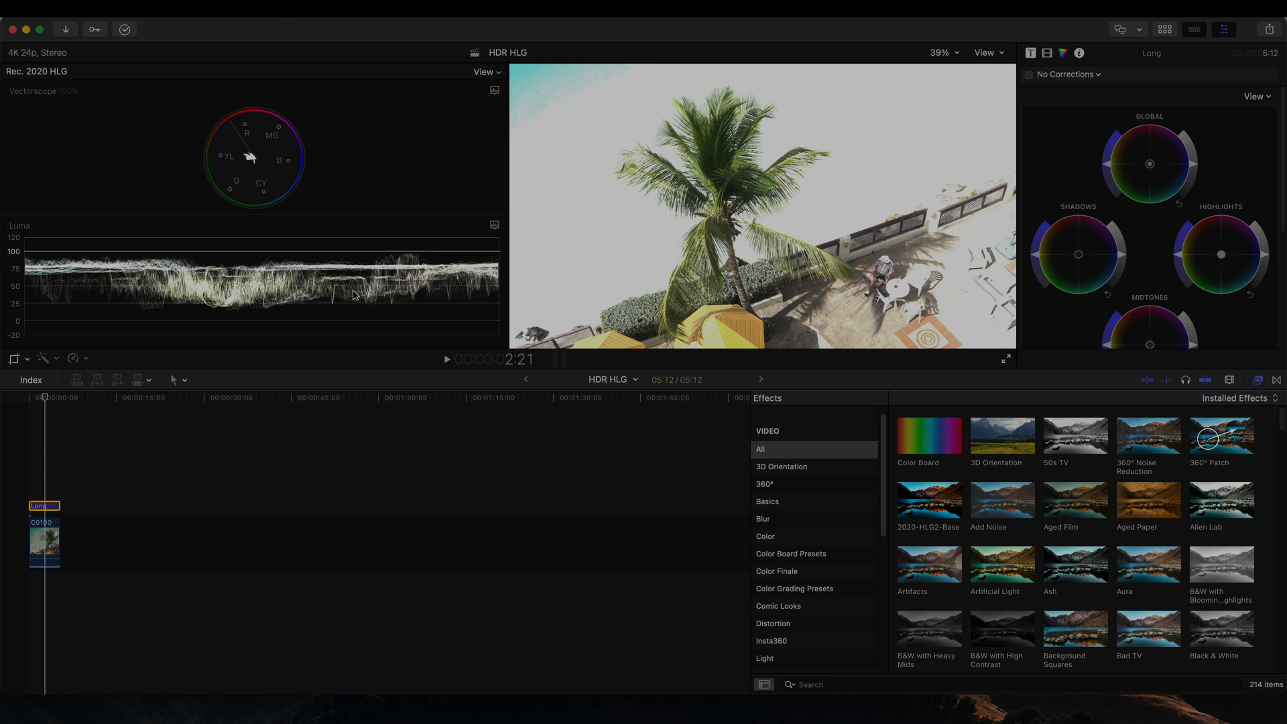
pyautogui.moveTo(1099, 283)
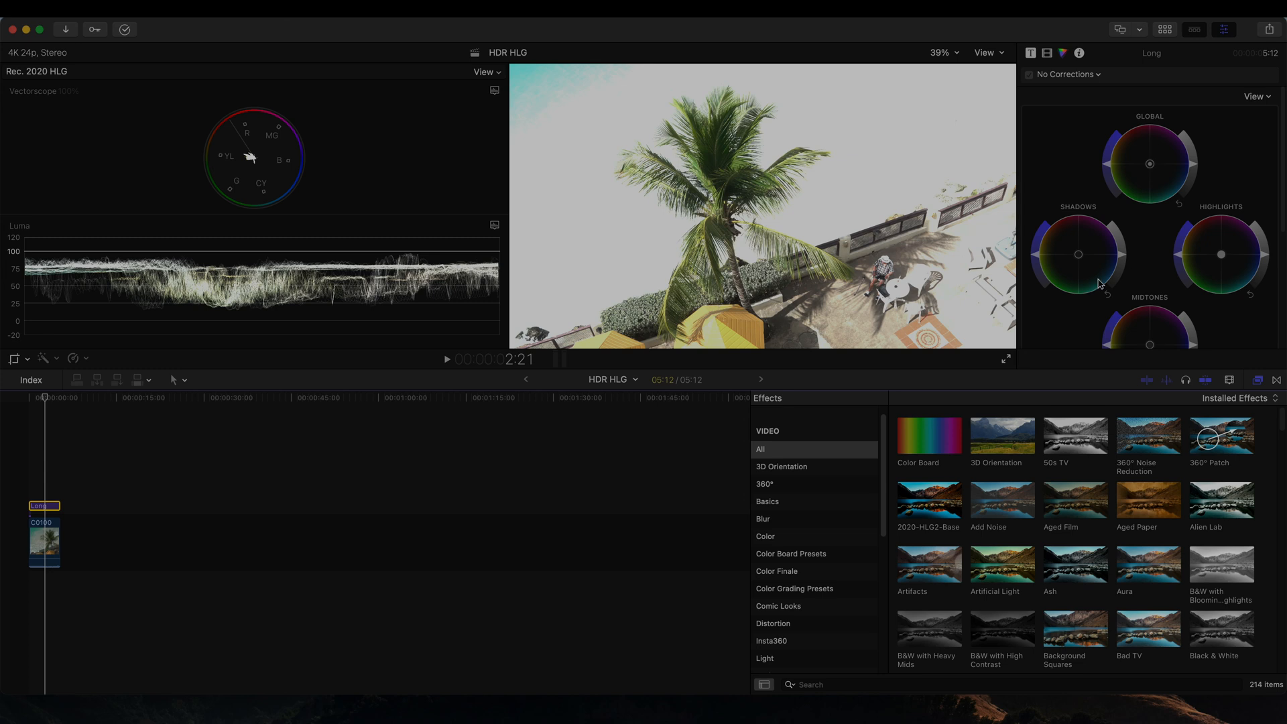
# Add a Color Wheels correction to the adjustment layer and reach the Midtones wheel
pyautogui.click(1070, 74)
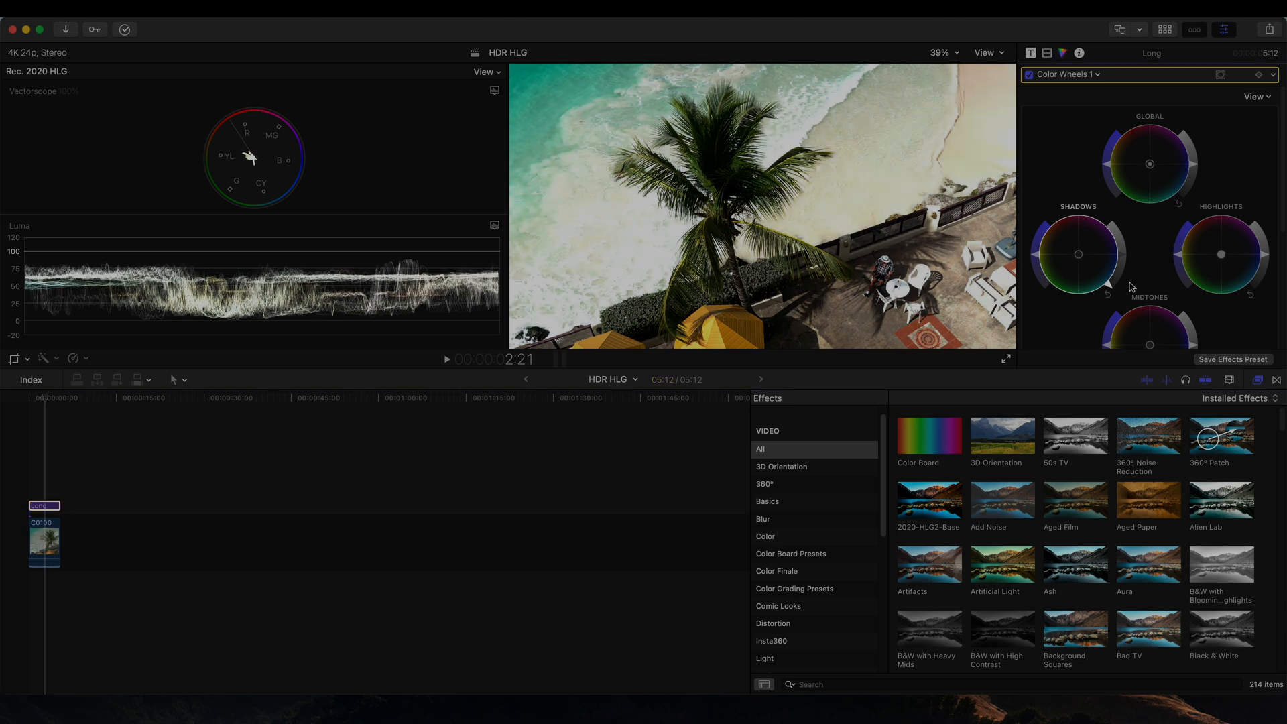
pyautogui.moveTo(1266, 261)
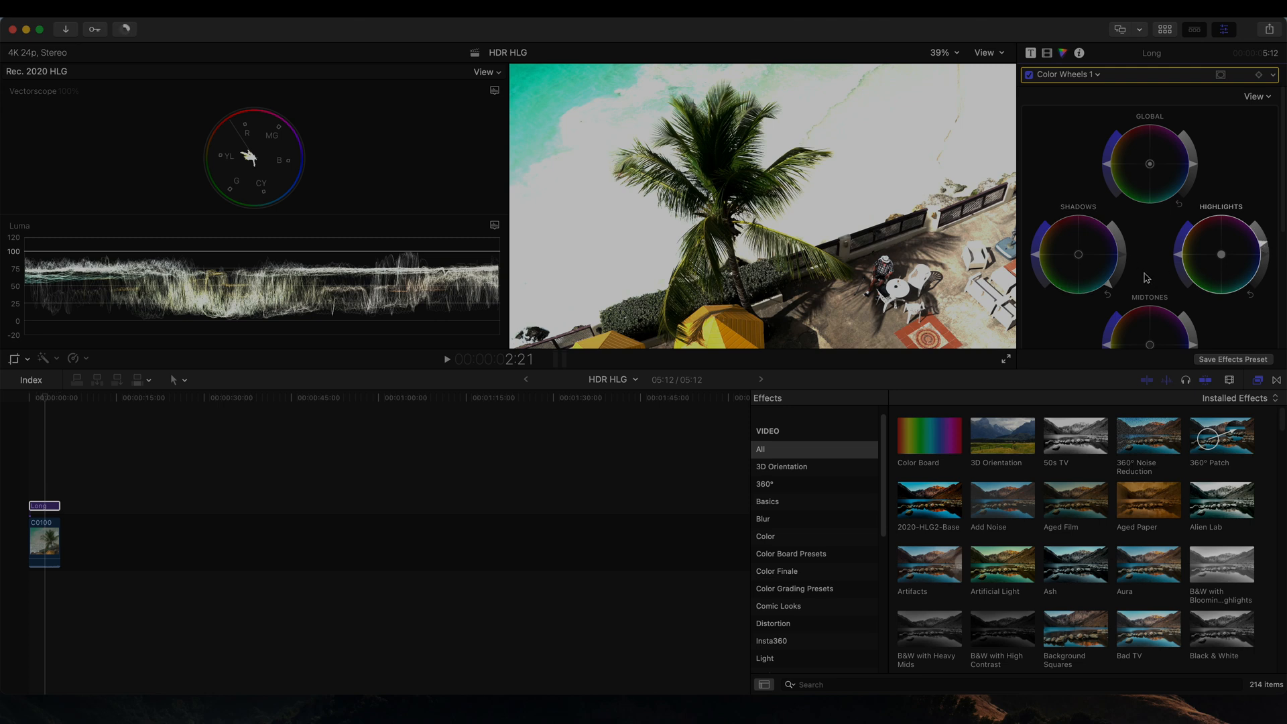
pyautogui.scroll(-3)
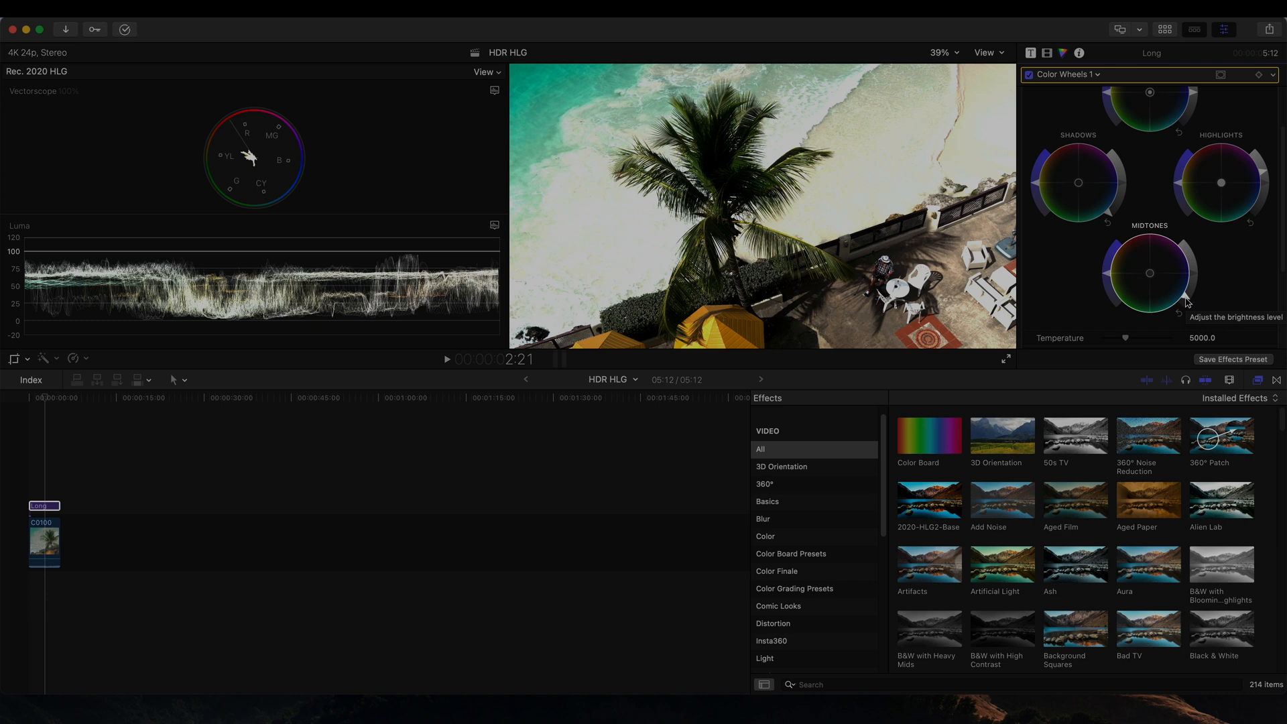
pyautogui.moveTo(1260, 182)
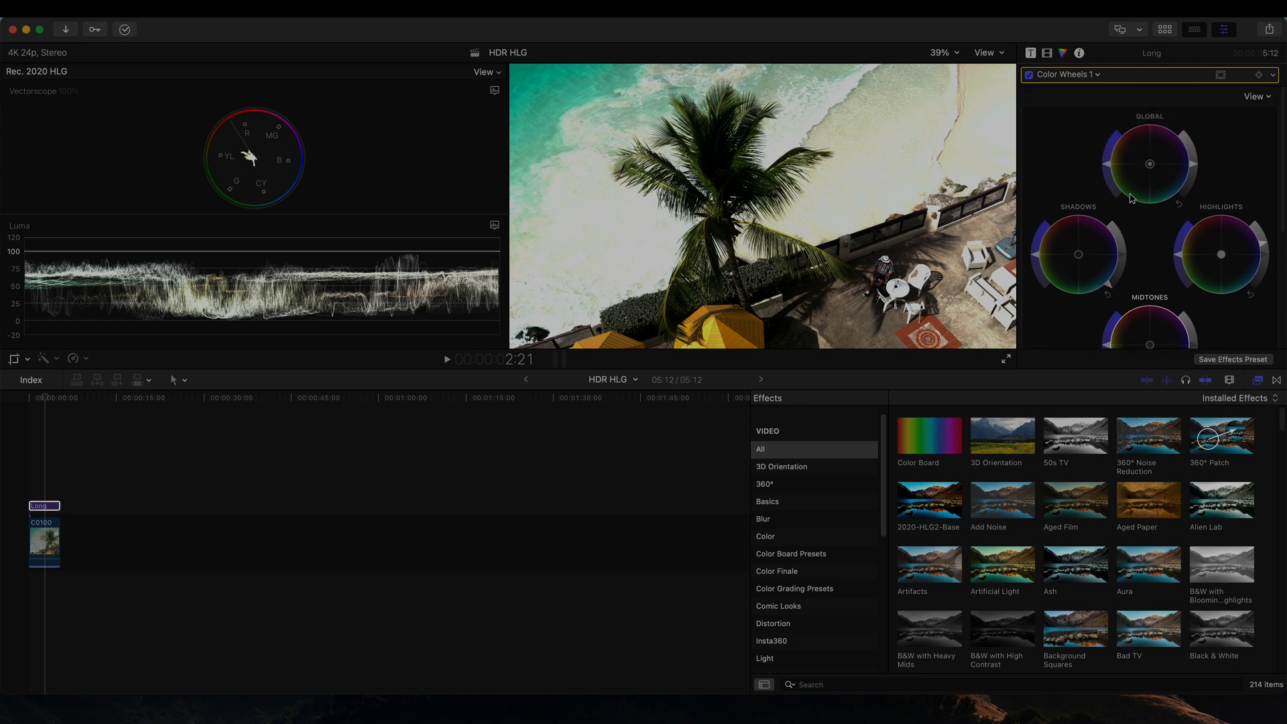
pyautogui.moveTo(1106, 167)
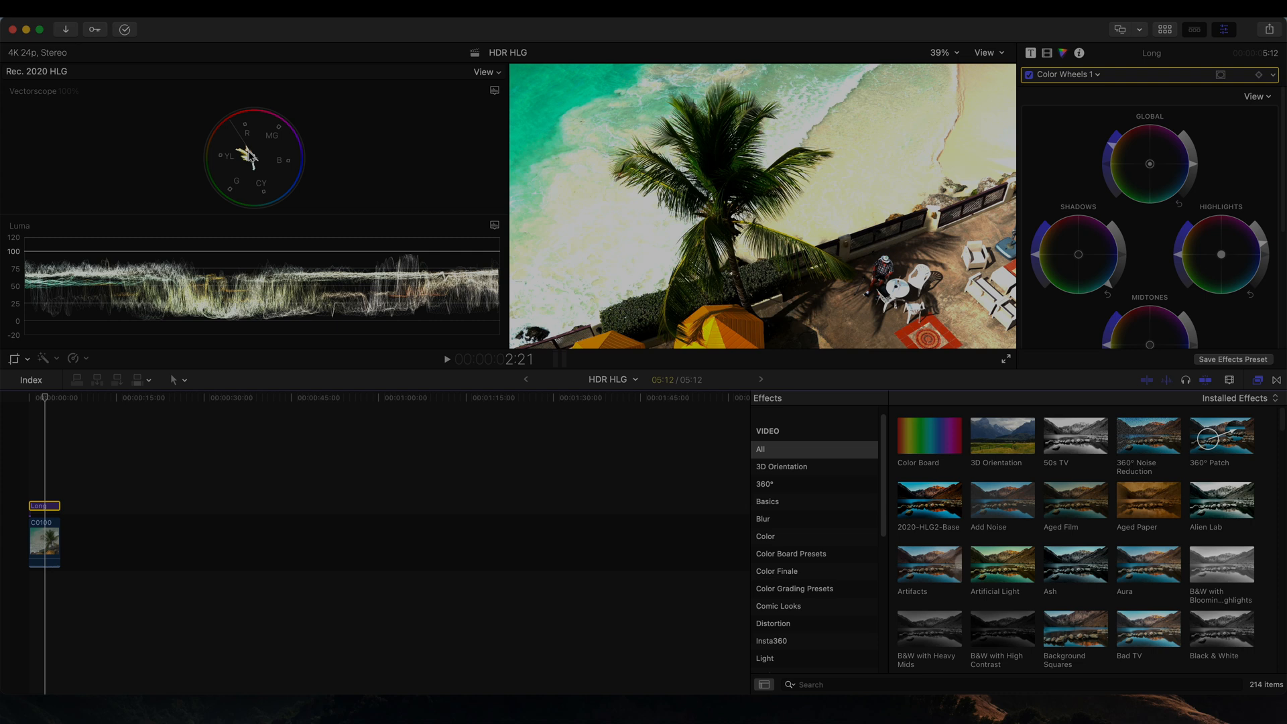
pyautogui.moveTo(1143, 287)
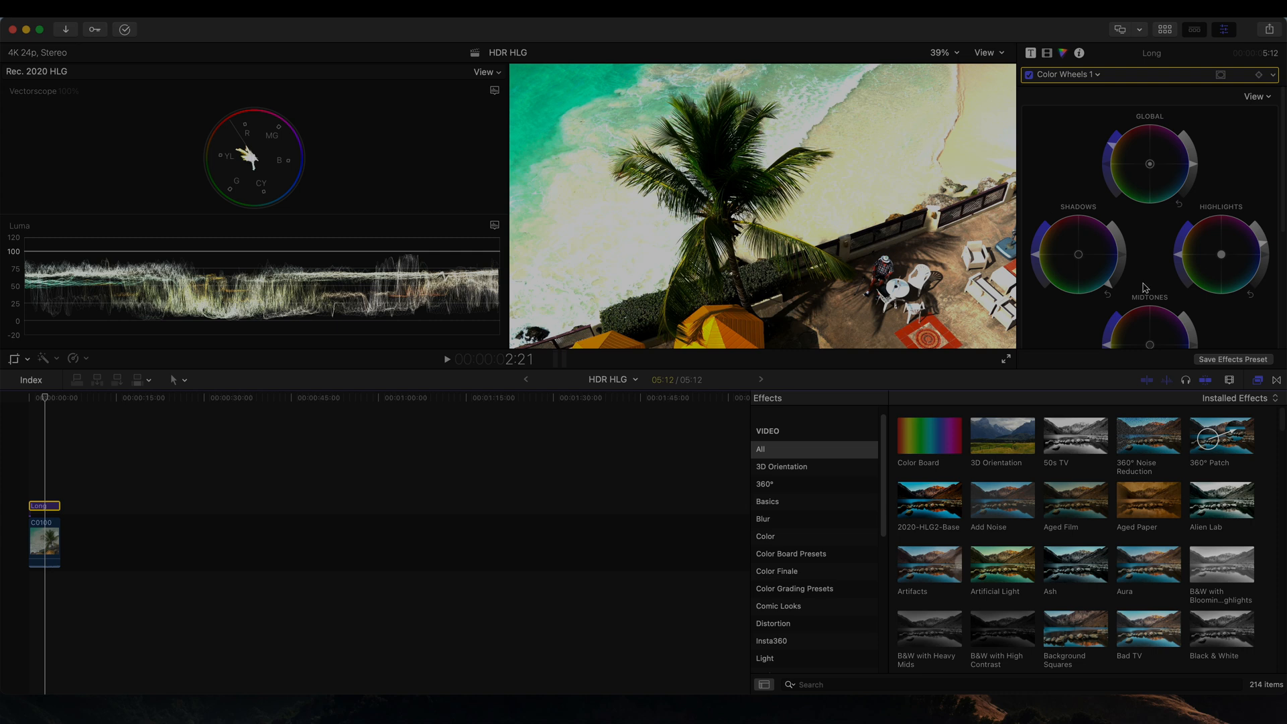
# Tweak the Global and Midtones wheels for green-teal water and orange umbrellas, then show the browser
pyautogui.scroll(-3)
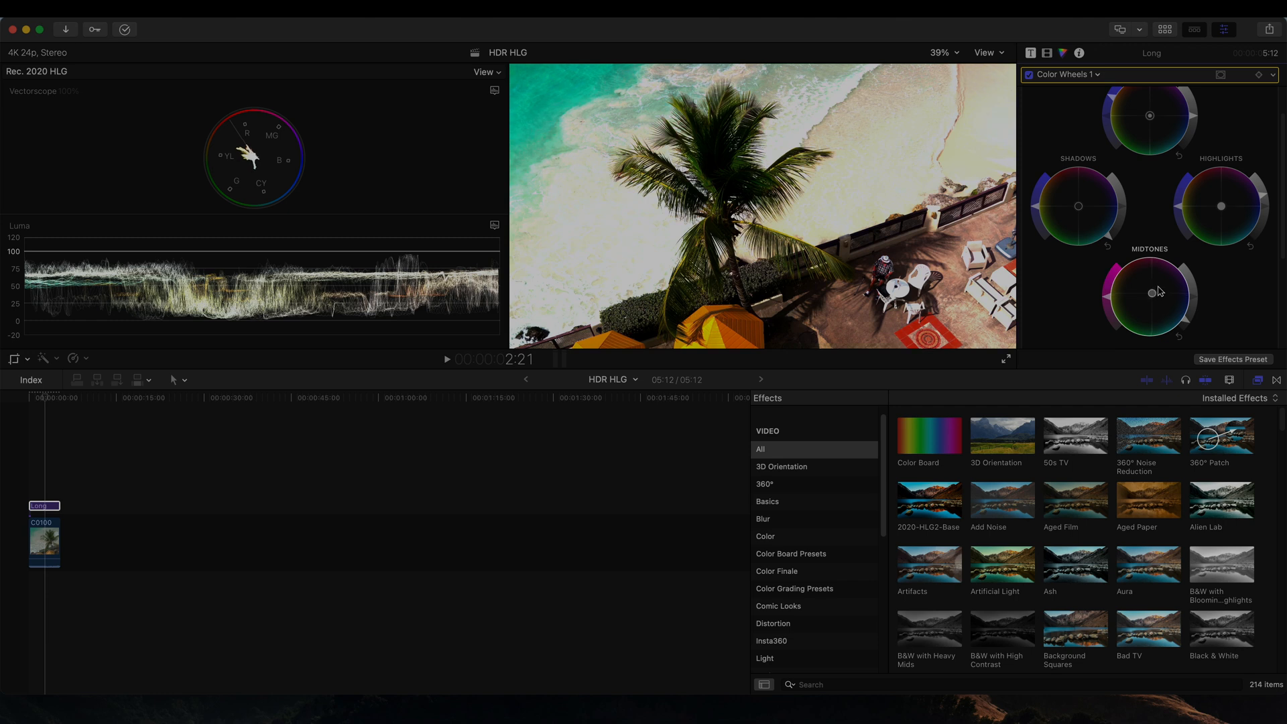
pyautogui.moveTo(1153, 298)
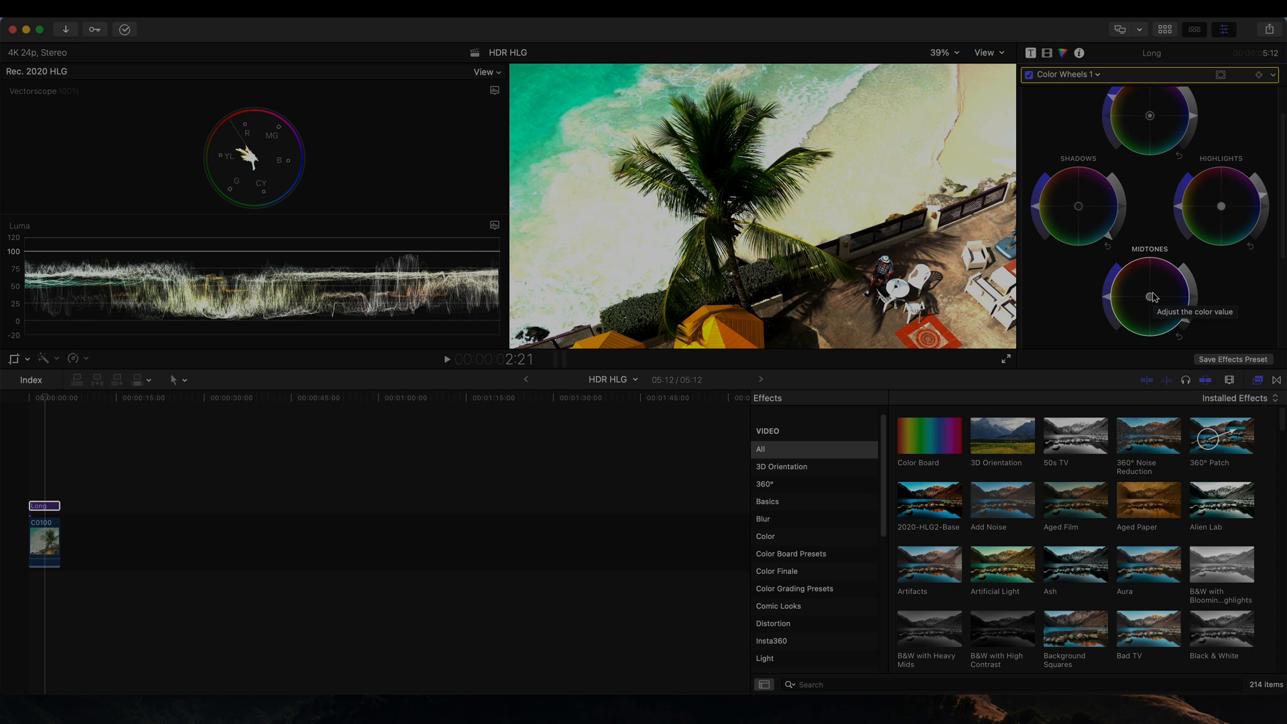
pyautogui.moveTo(1150, 299)
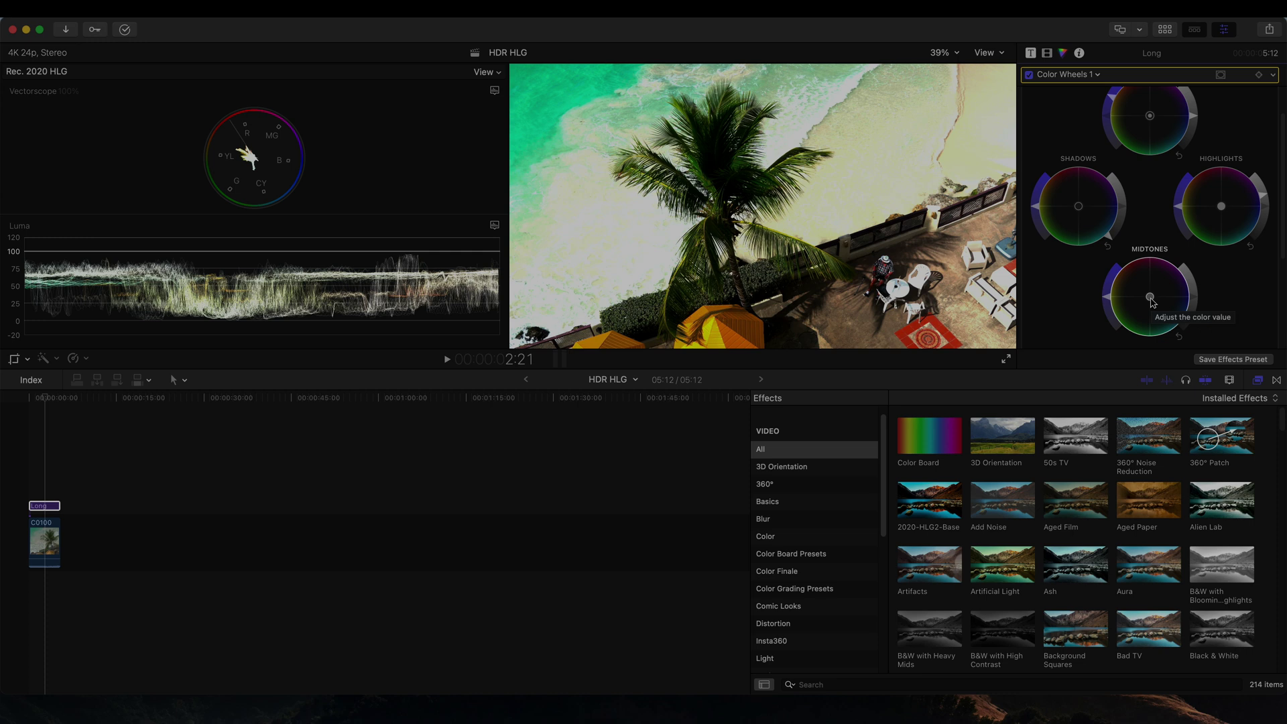
pyautogui.click(1165, 30)
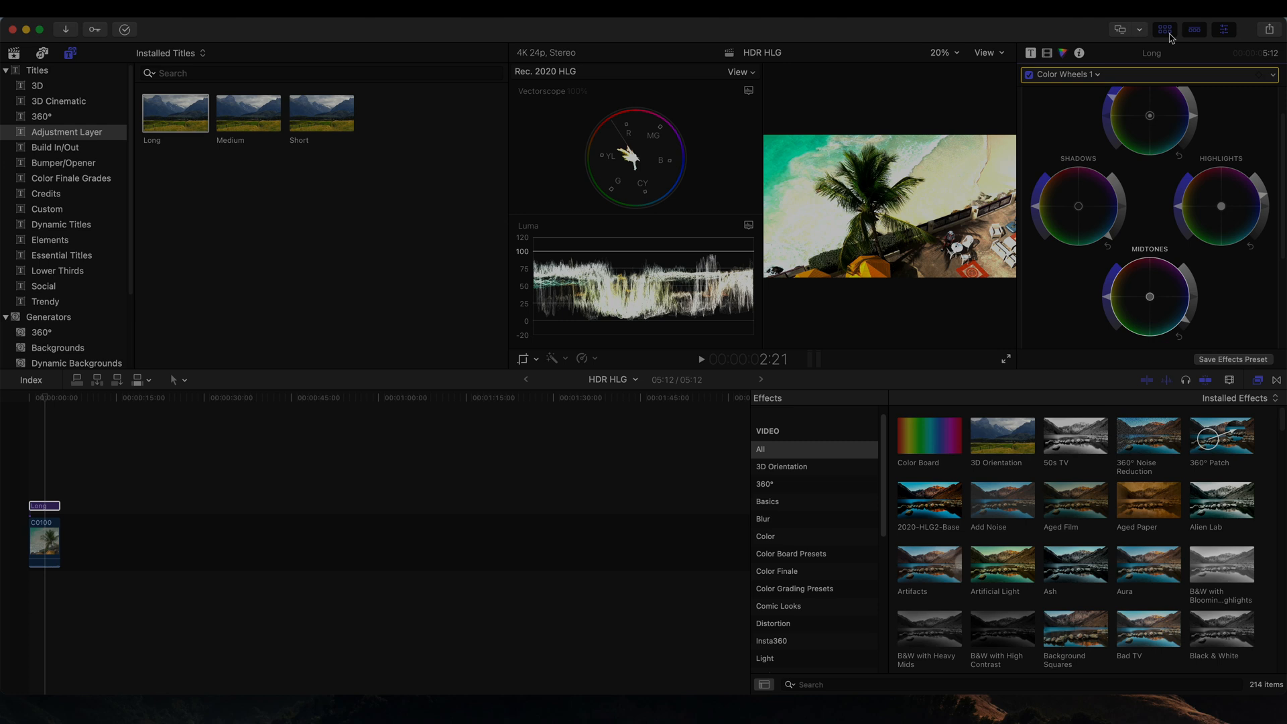
pyautogui.moveTo(56, 54)
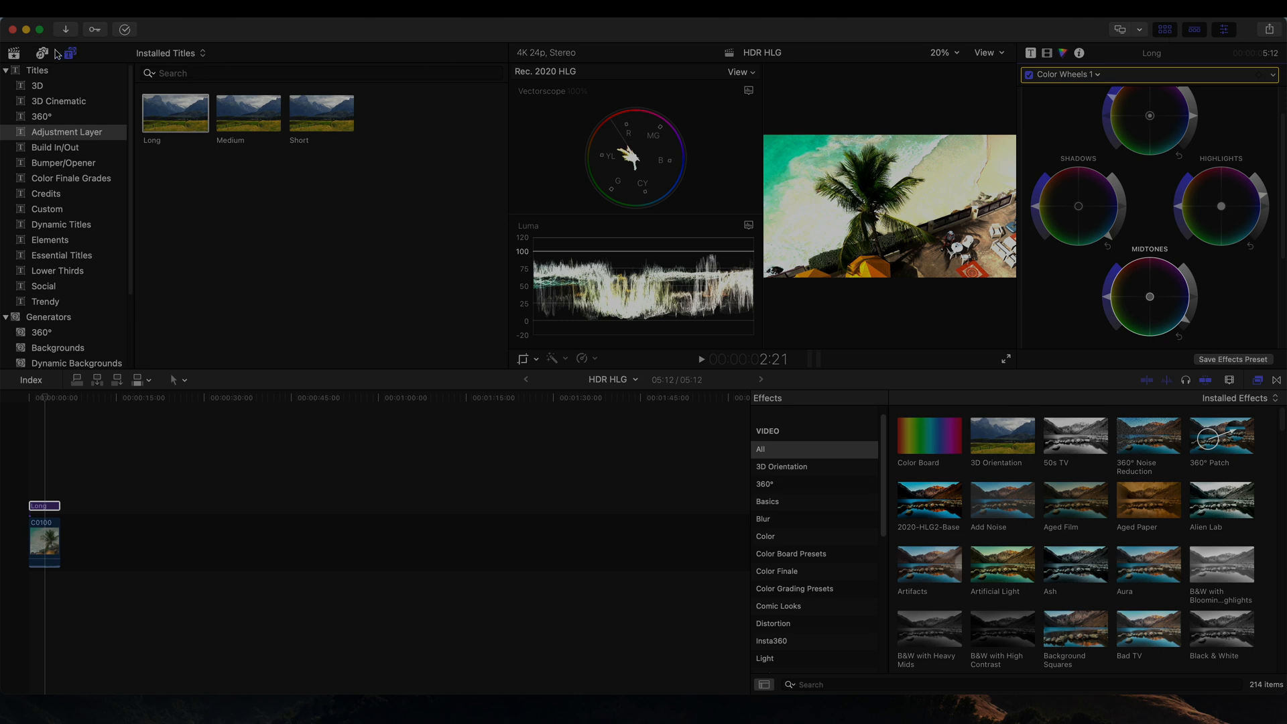
# Select the HDR HLG project in the Libraries sidebar and send it to Compressor as a new batch
pyautogui.click(14, 53)
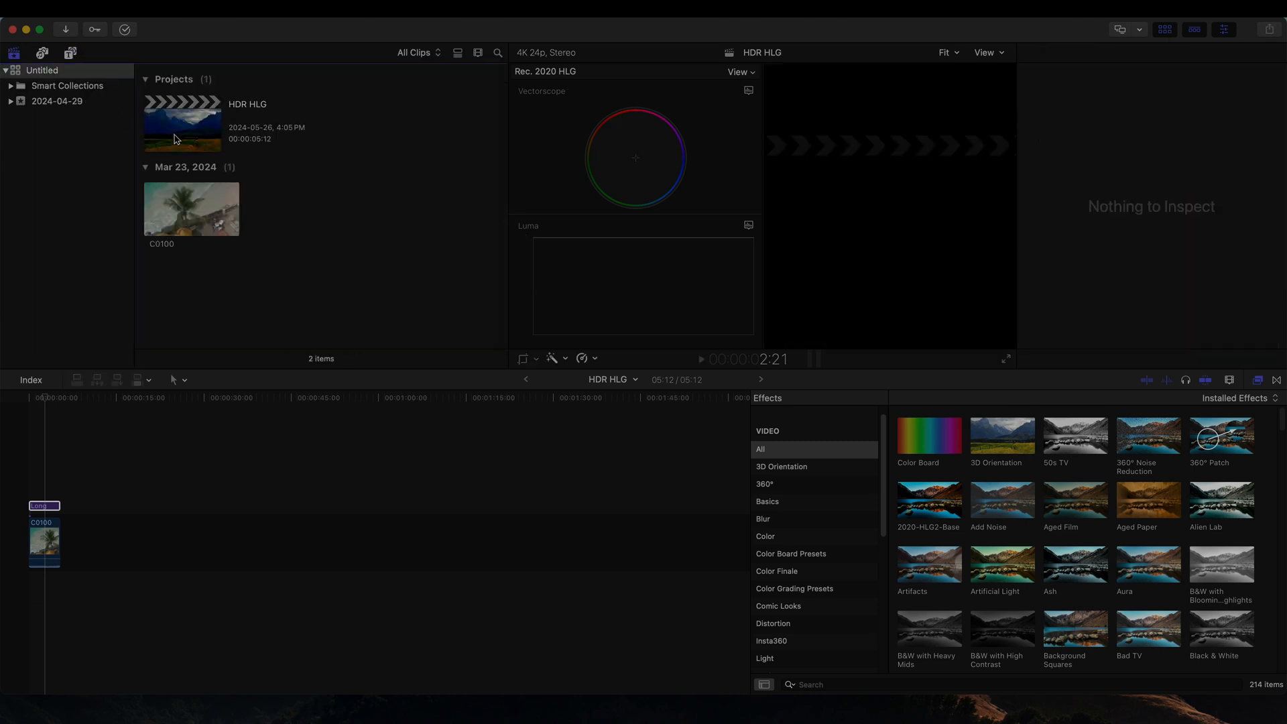
pyautogui.click(182, 123)
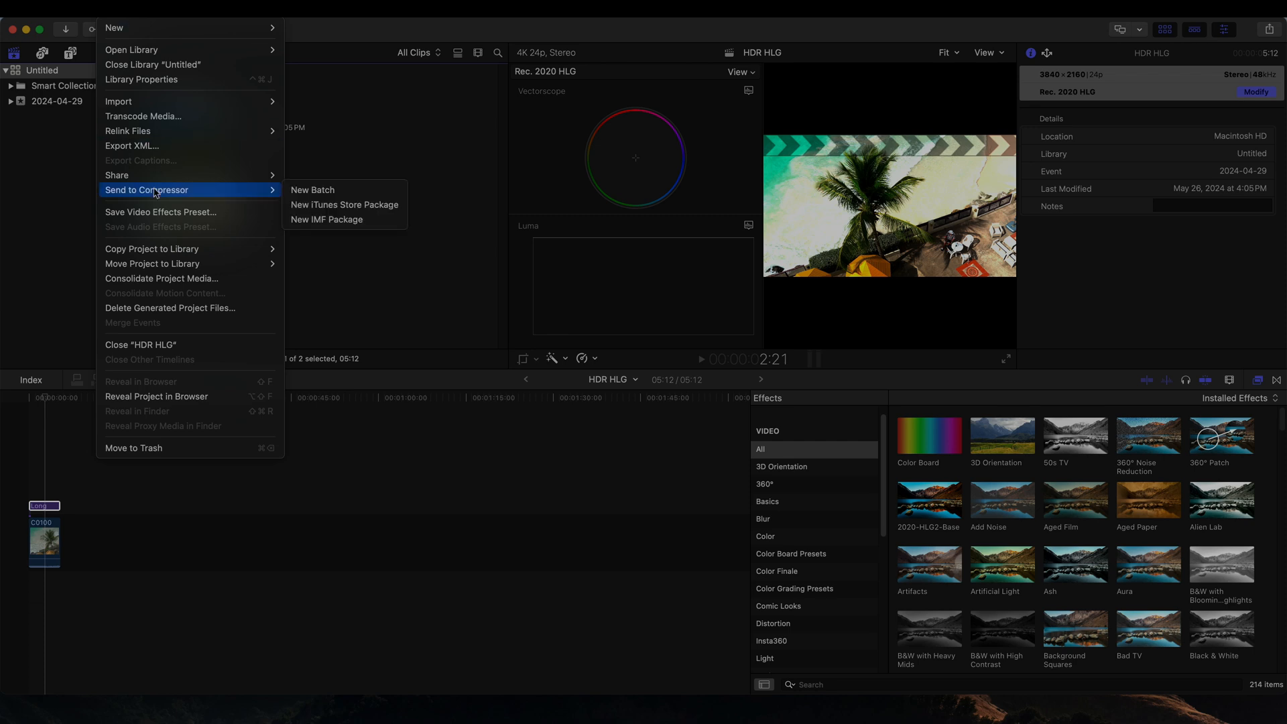
pyautogui.moveTo(312, 189)
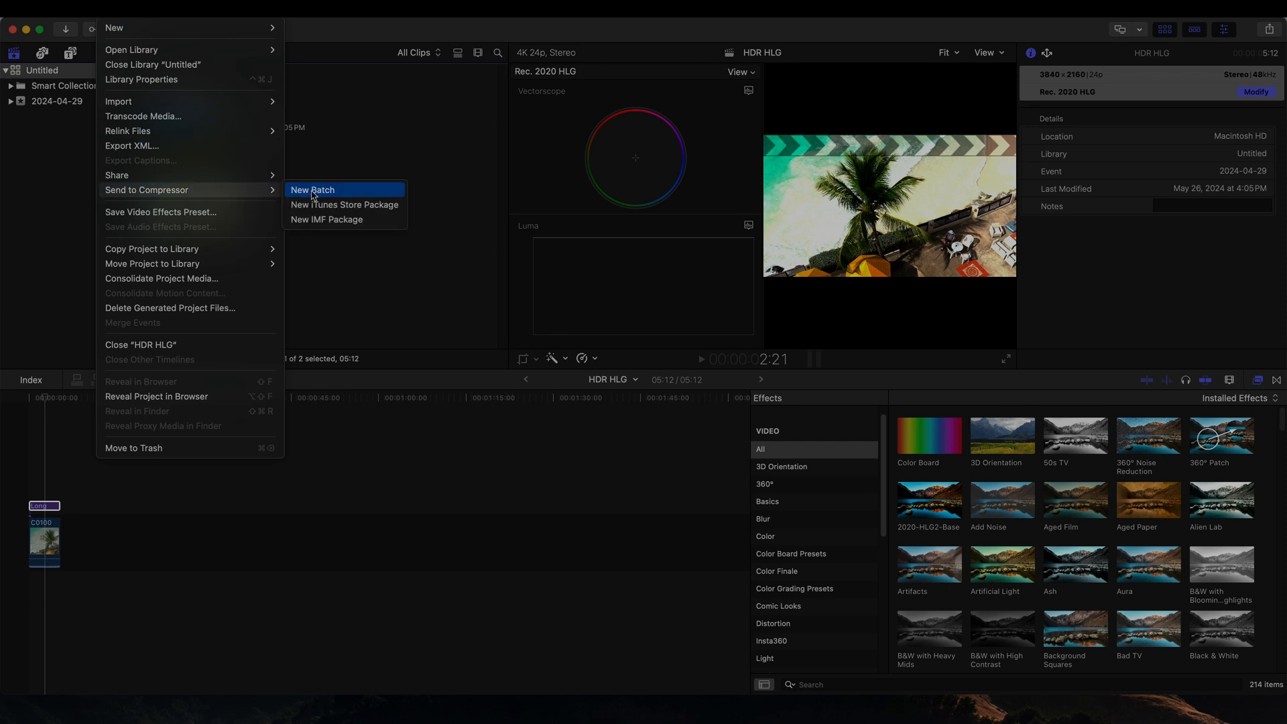
pyautogui.click(312, 189)
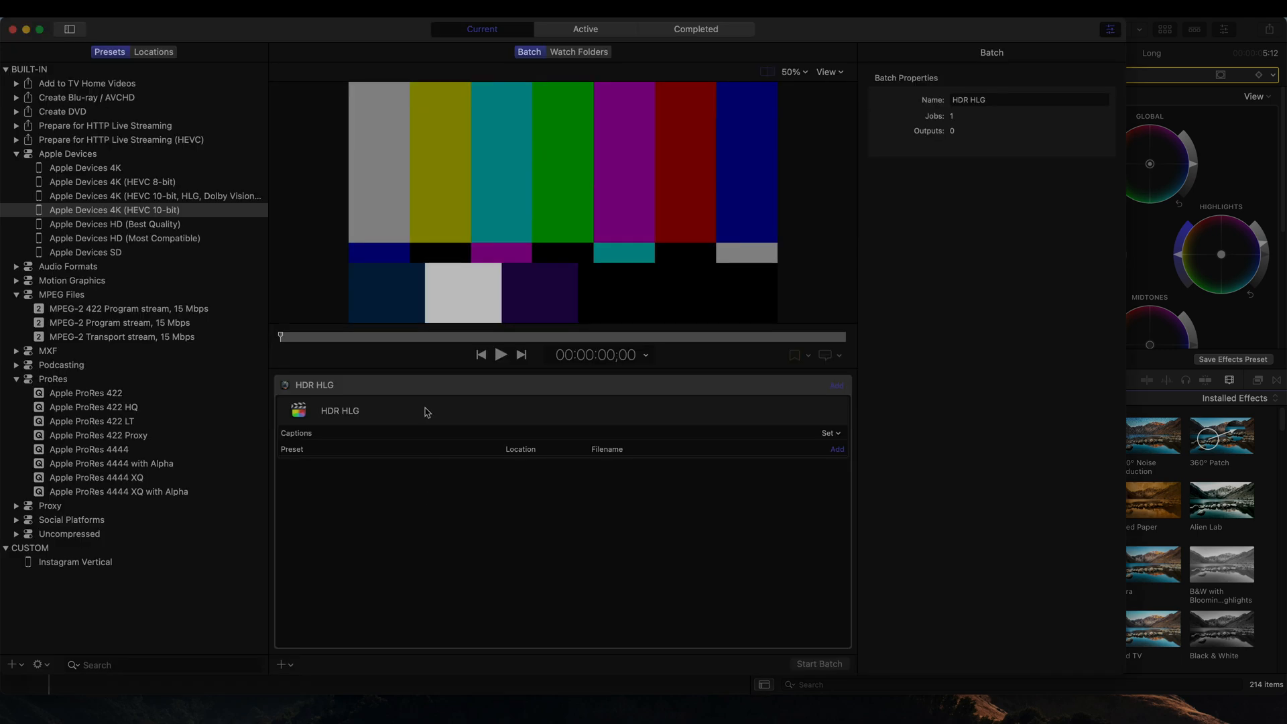
pyautogui.moveTo(113, 211)
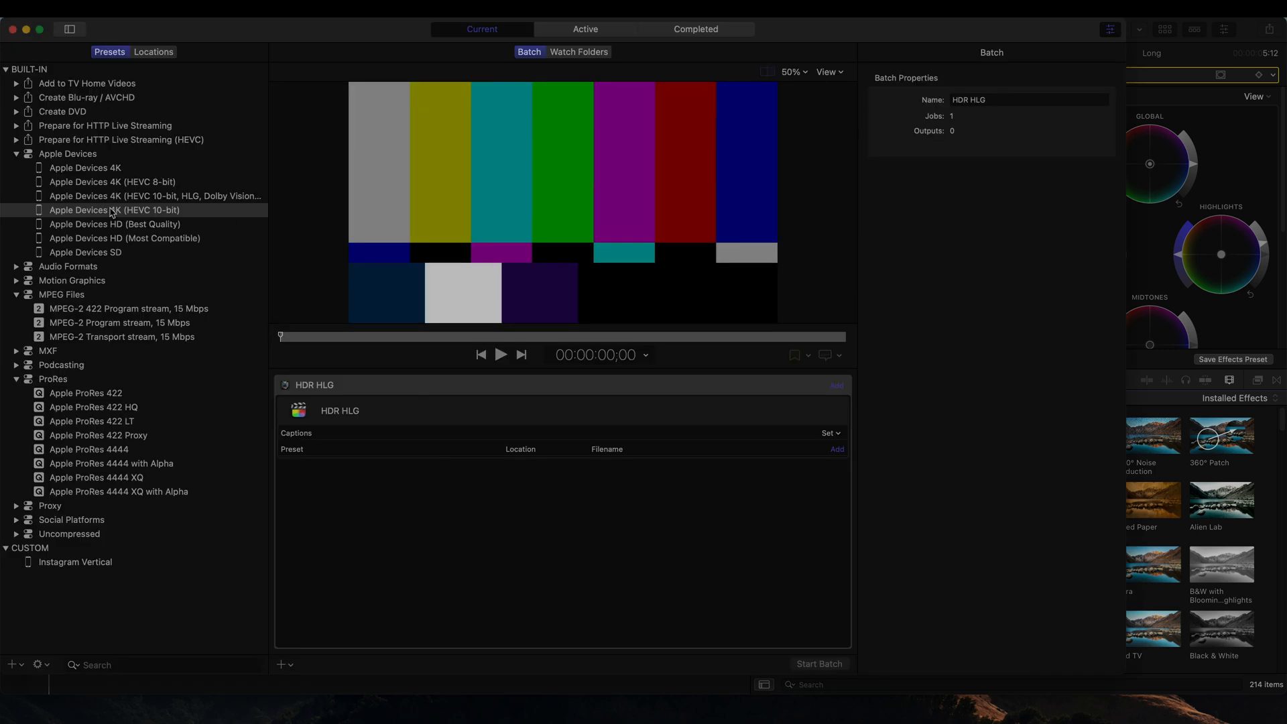
# Assign the Apple Devices 4K (HEVC 10-bit) preset to the HDR HLG job, saving to the source location
pyautogui.click(114, 209)
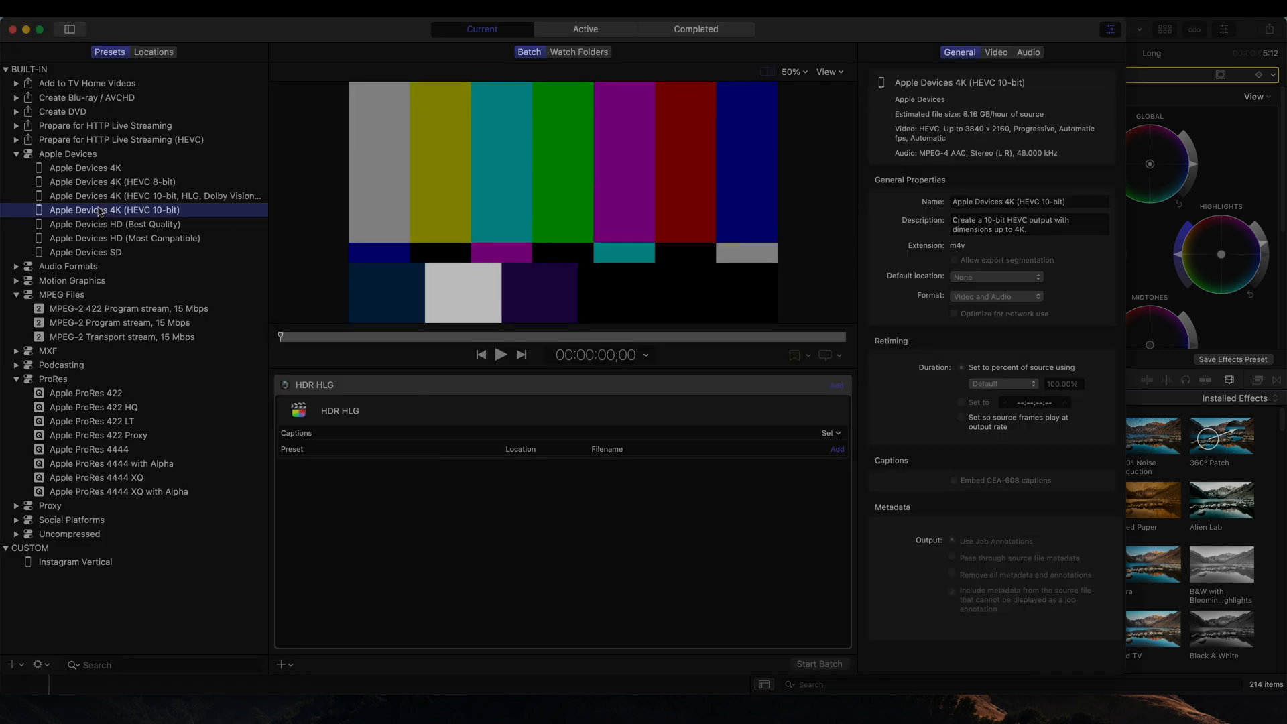
pyautogui.click(835, 449)
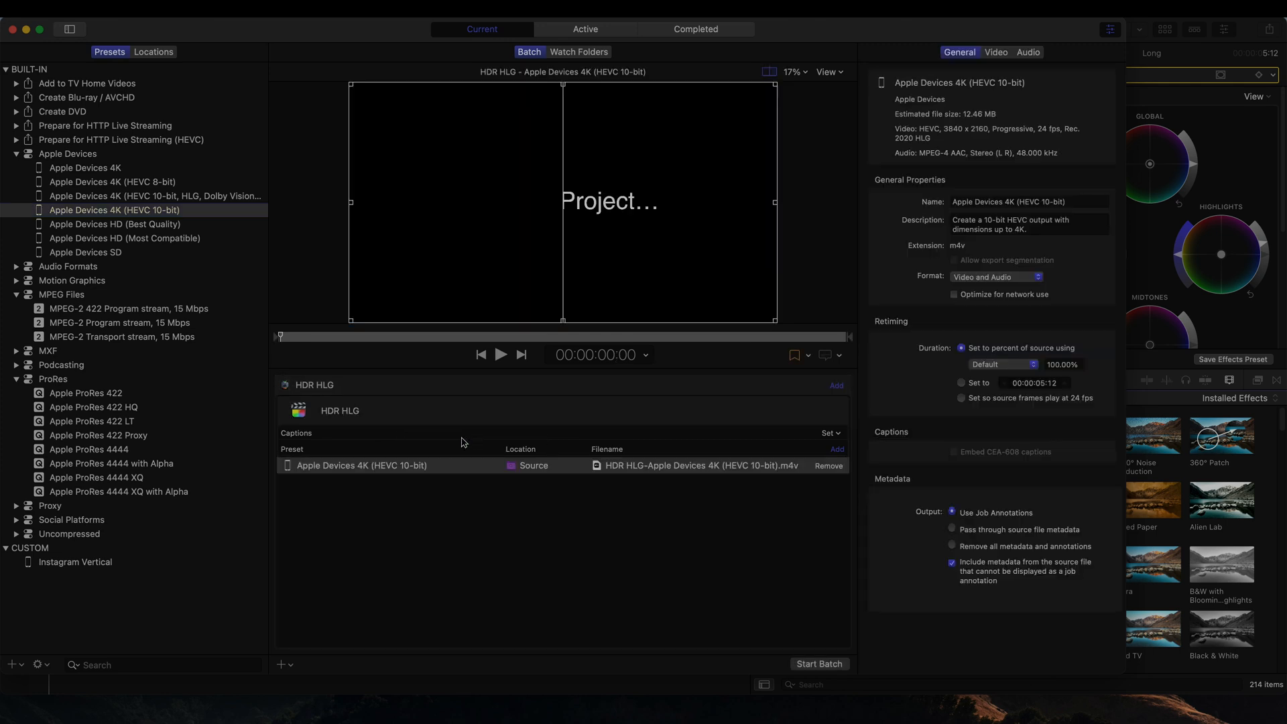
pyautogui.click(817, 664)
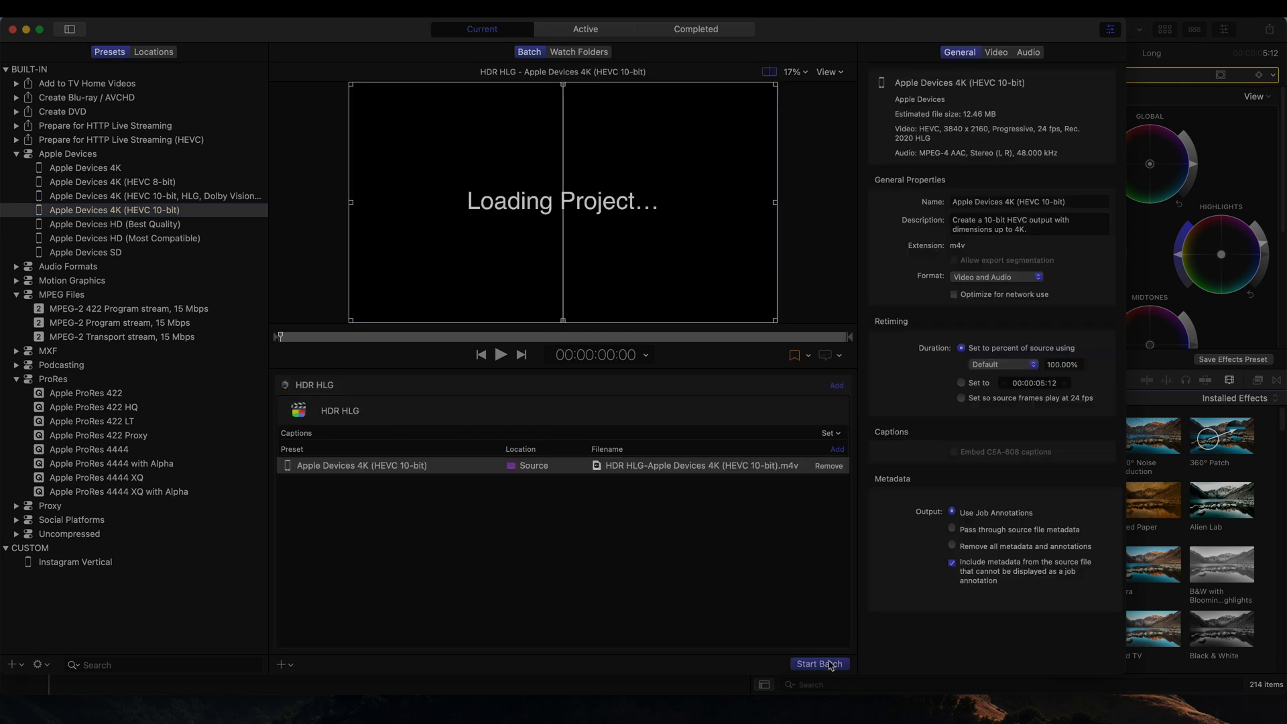
# Start the HDR HLG batch and watch it process under Active jobs
pyautogui.click(817, 663)
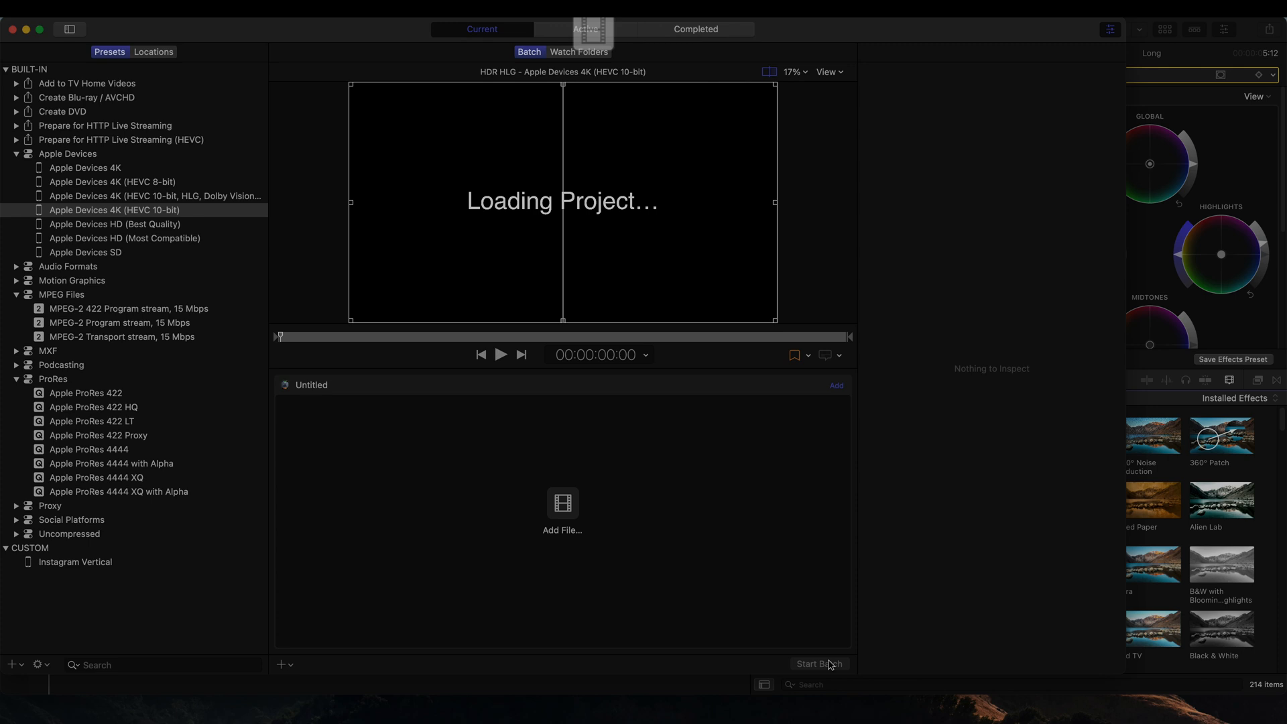
pyautogui.click(818, 664)
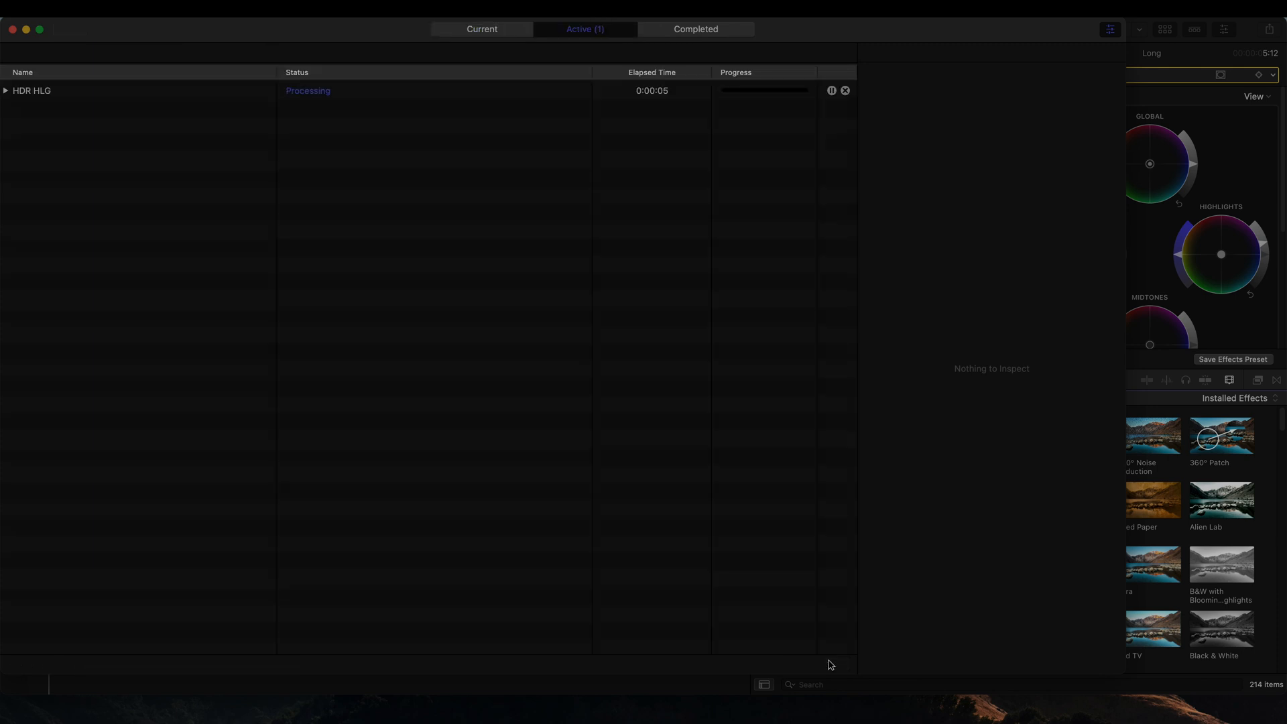